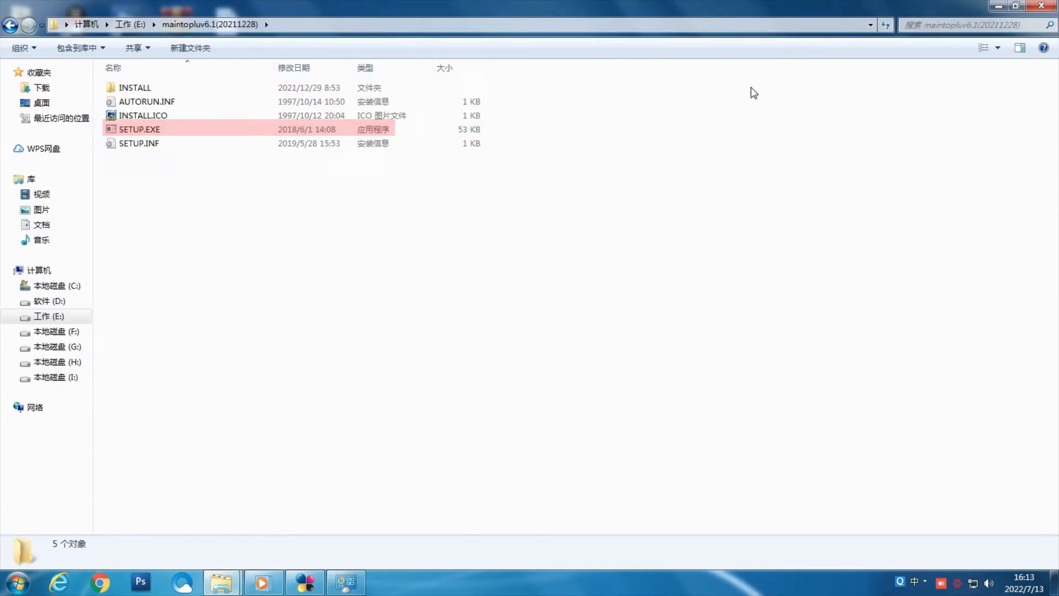
Step: Launch SETUP.EXE, confirm the language and install MainTop to C:\MainTop
left_click(139, 143)
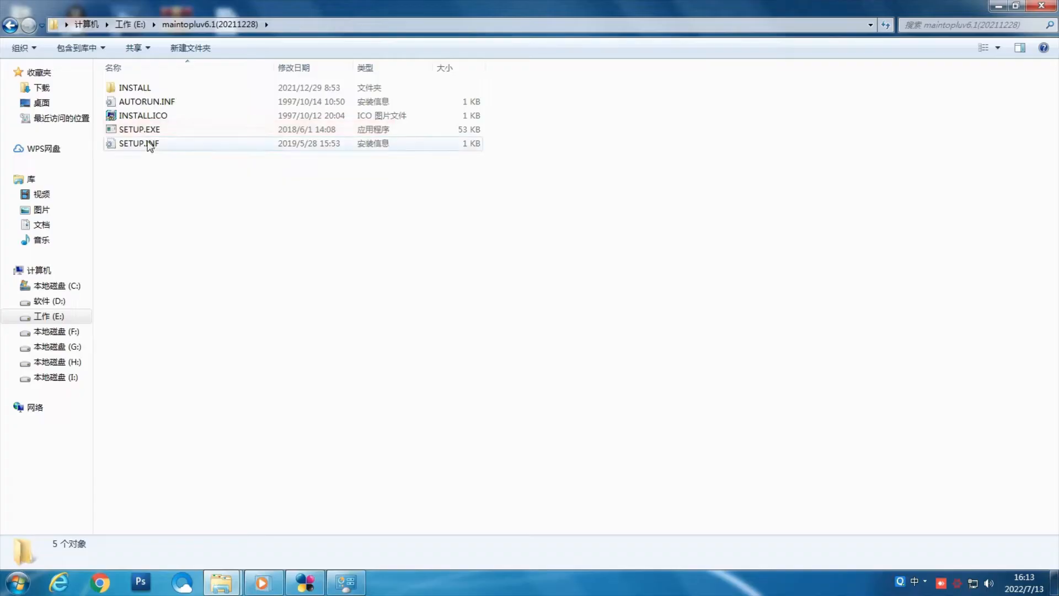
double_click(139, 129)
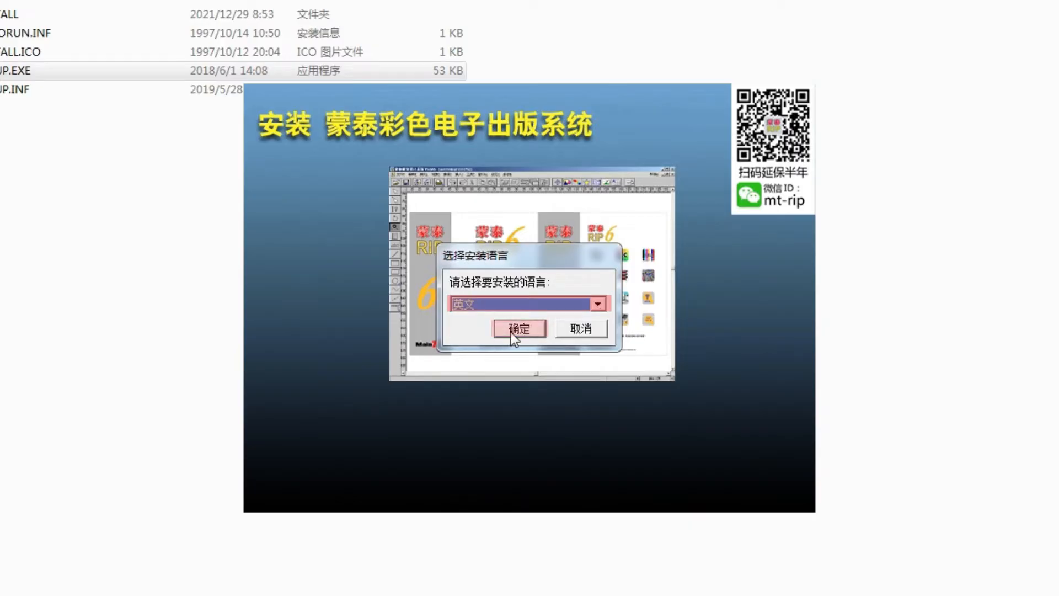
left_click(518, 329)
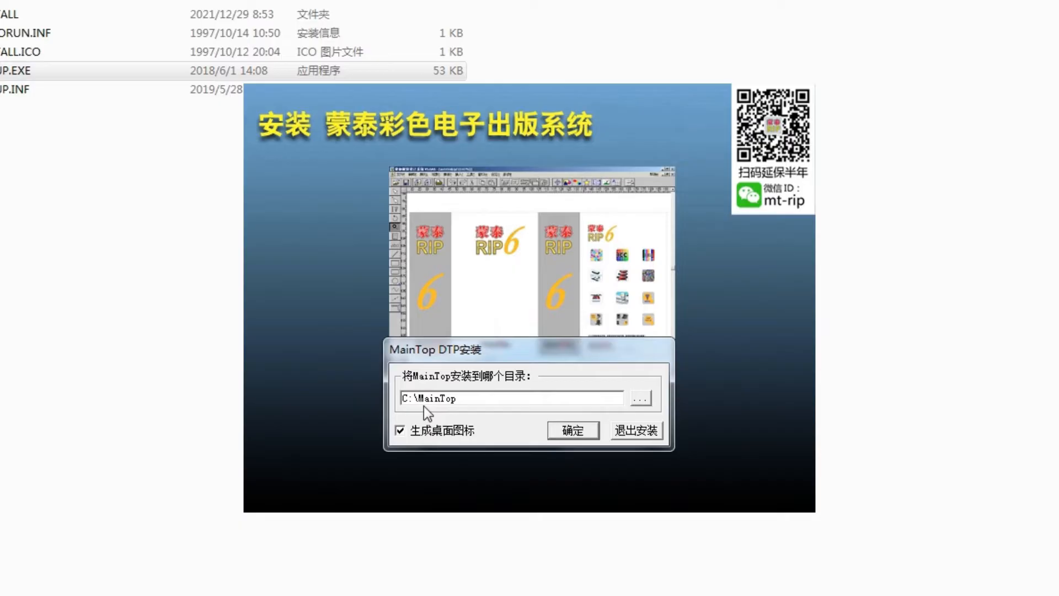
left_click(573, 429)
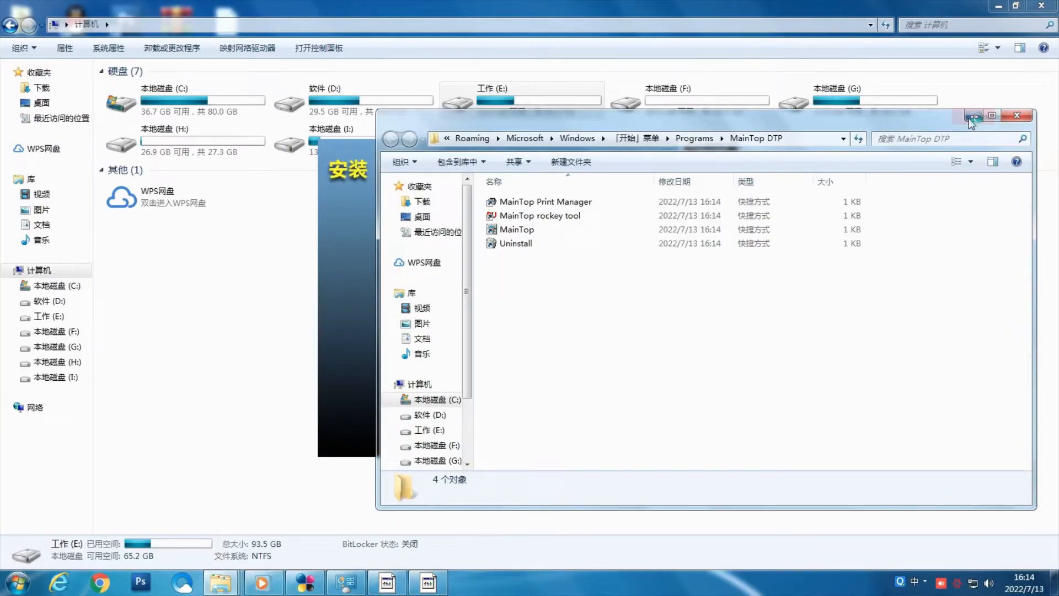
Step: Acknowledge the RIP port driver update and finish setup with an immediate restart
left_click(1015, 115)
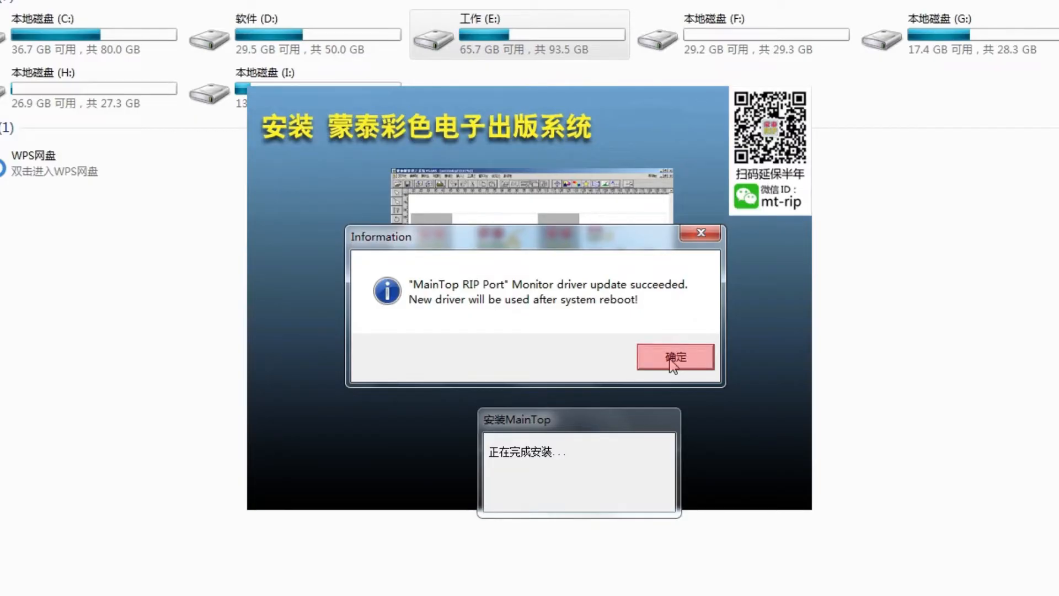
left_click(674, 357)
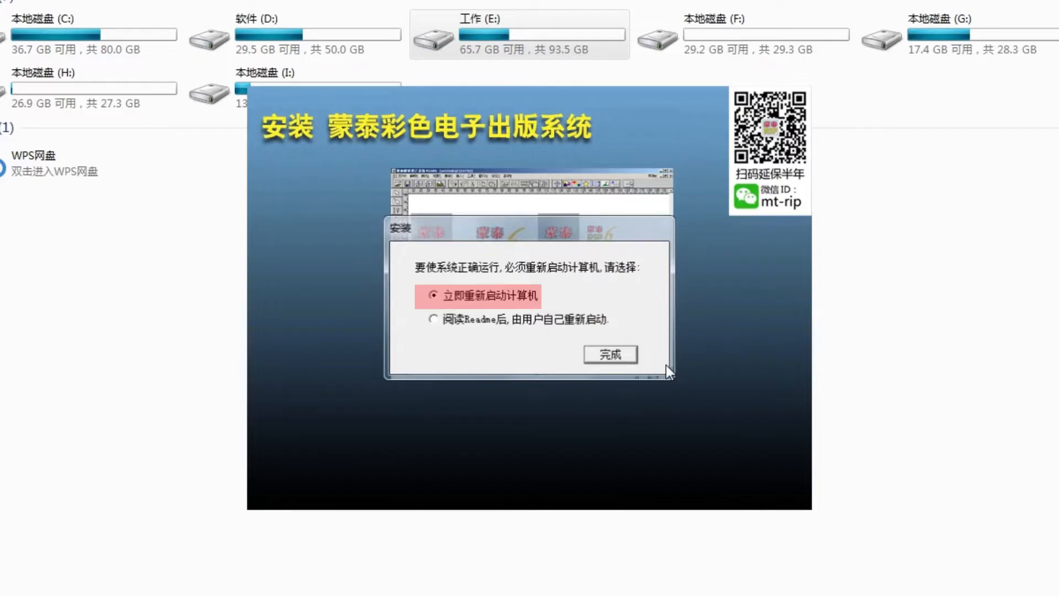
left_click(608, 354)
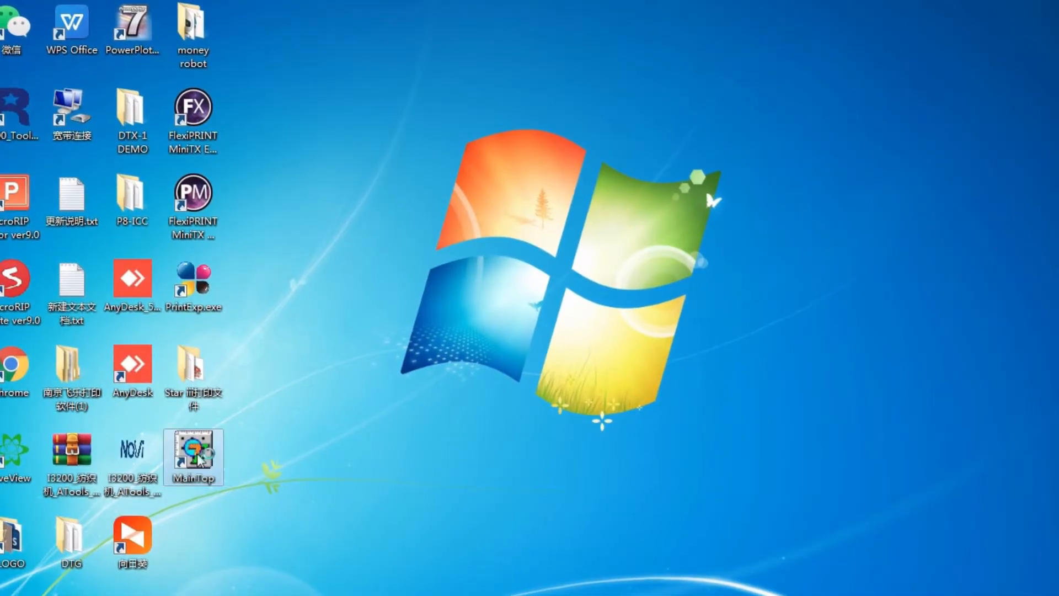
Step: Start MainTop and bring up the TCP/IP port configuration from the Manage menu
double_click(194, 455)
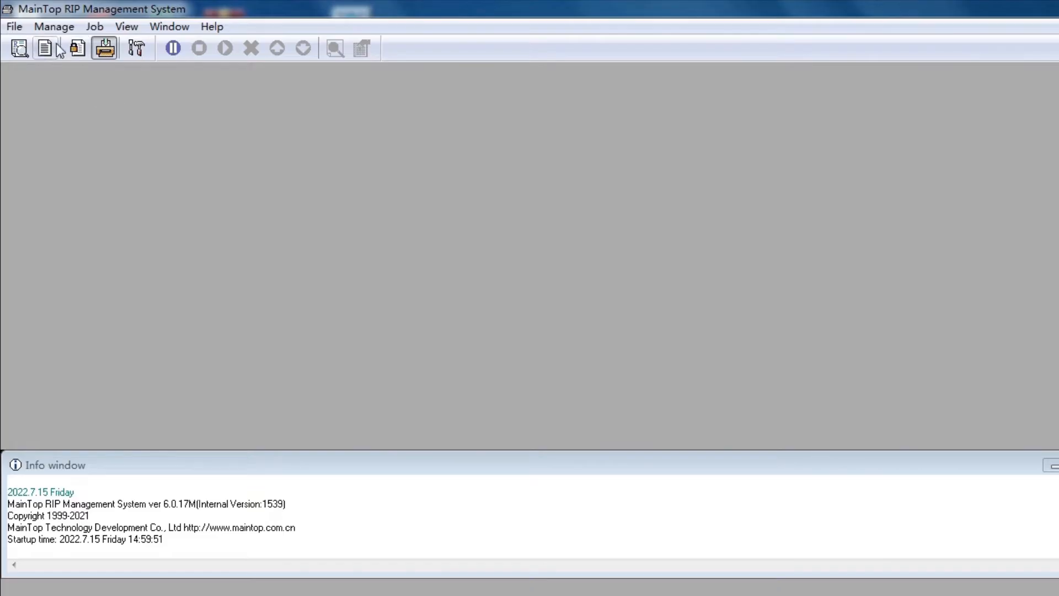
left_click(54, 26)
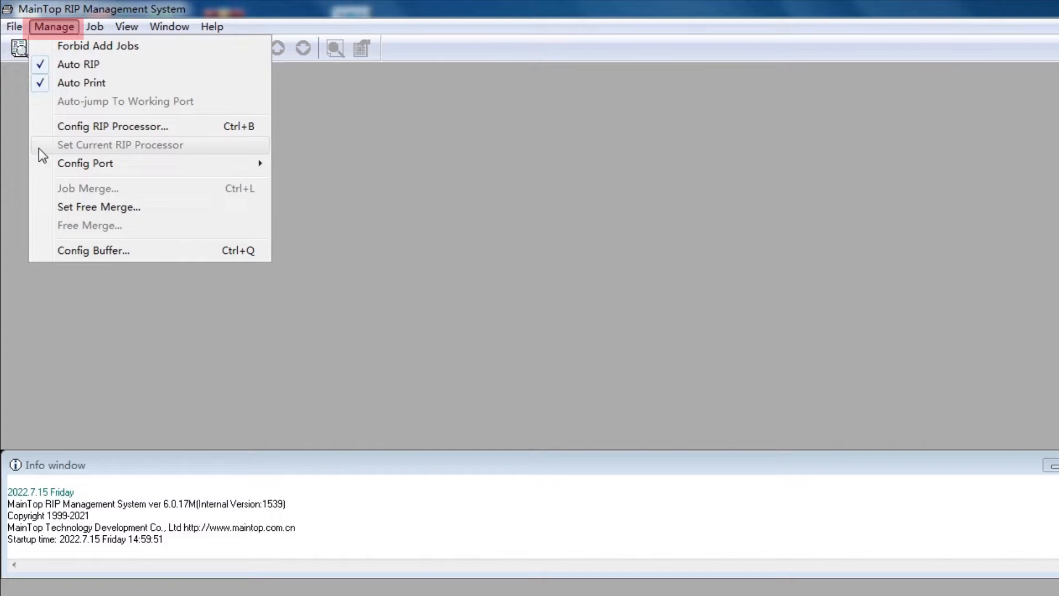
mouse_move(85, 163)
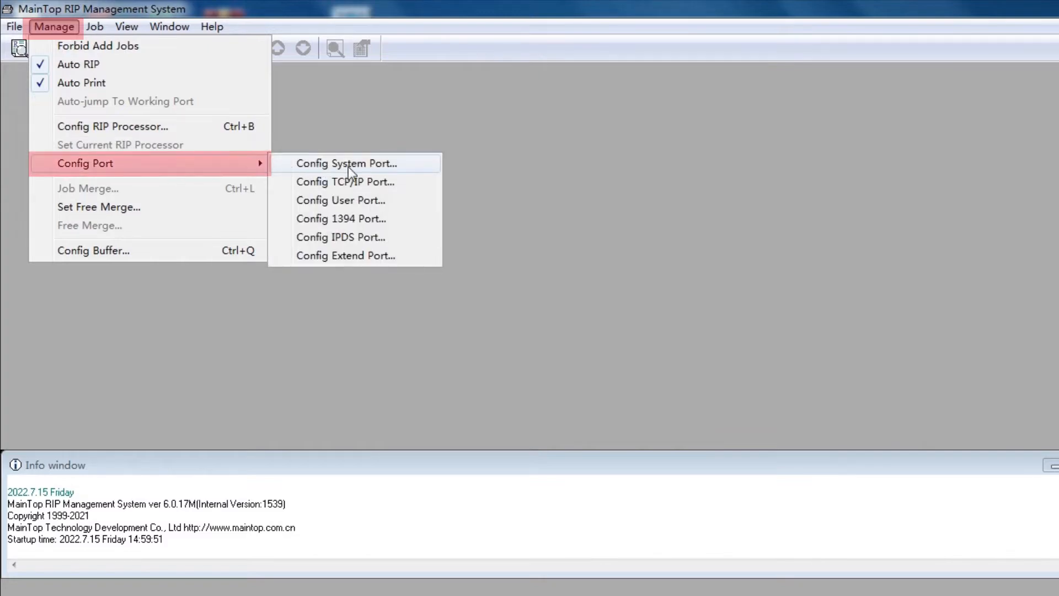
left_click(344, 181)
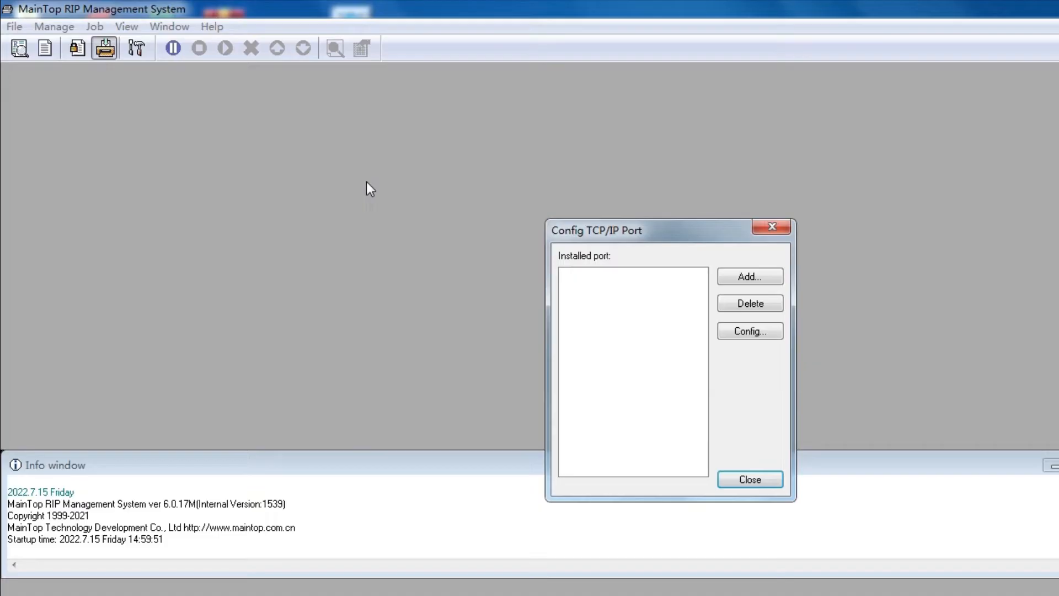
Step: Add a TCP/IP port at 127.0.0.1, check it, and close the port configuration
left_click(749, 275)
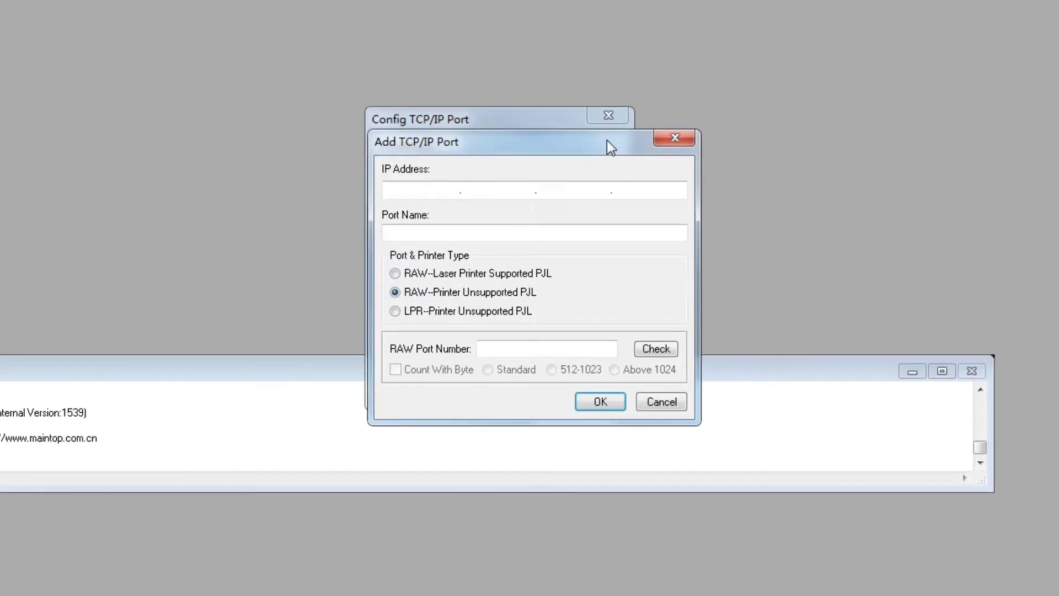
type("127")
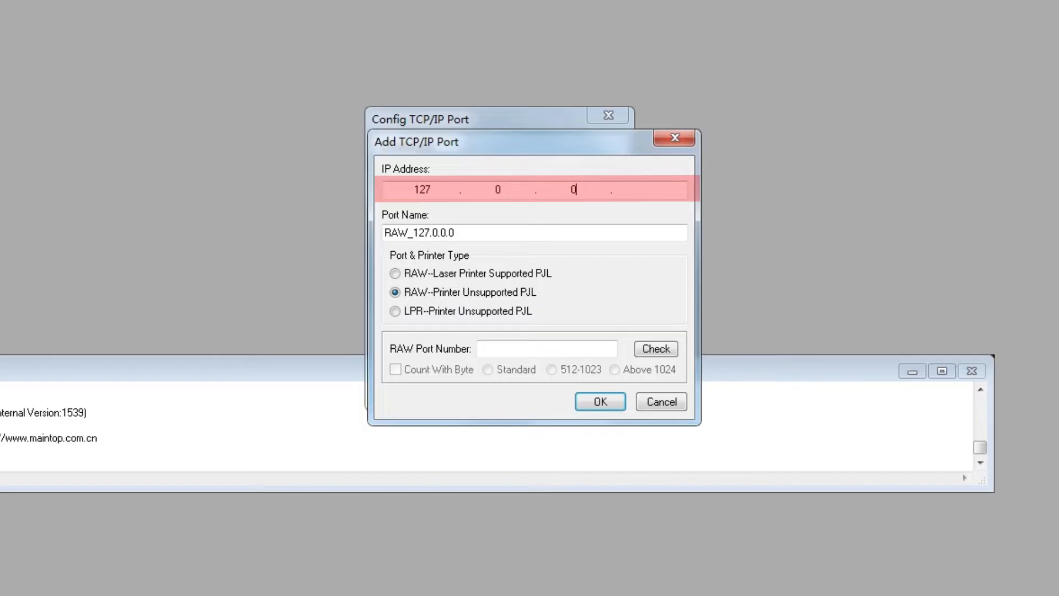
type("1")
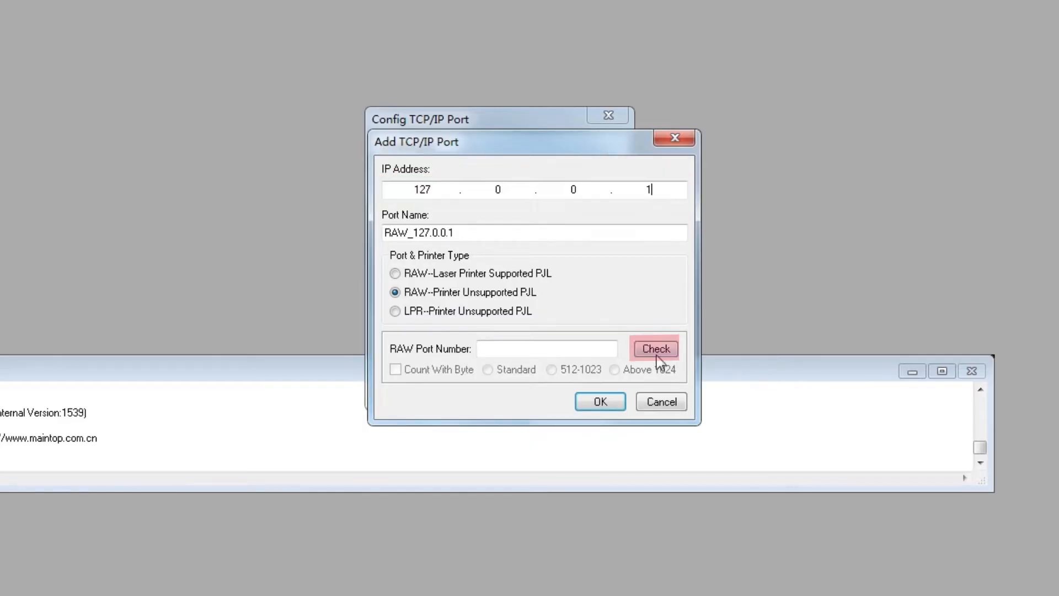
left_click(654, 349)
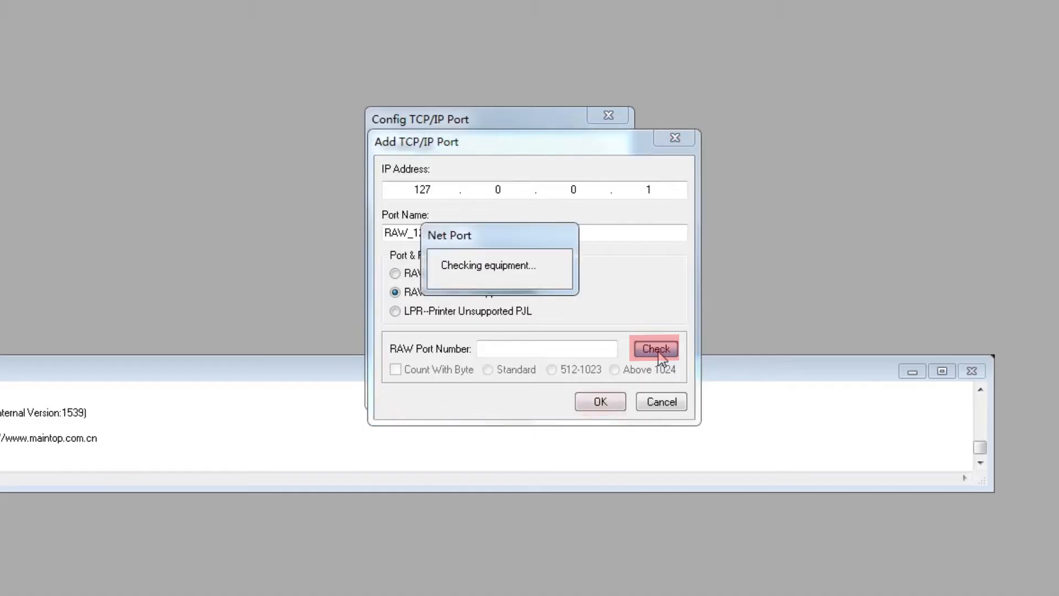
left_click(599, 401)
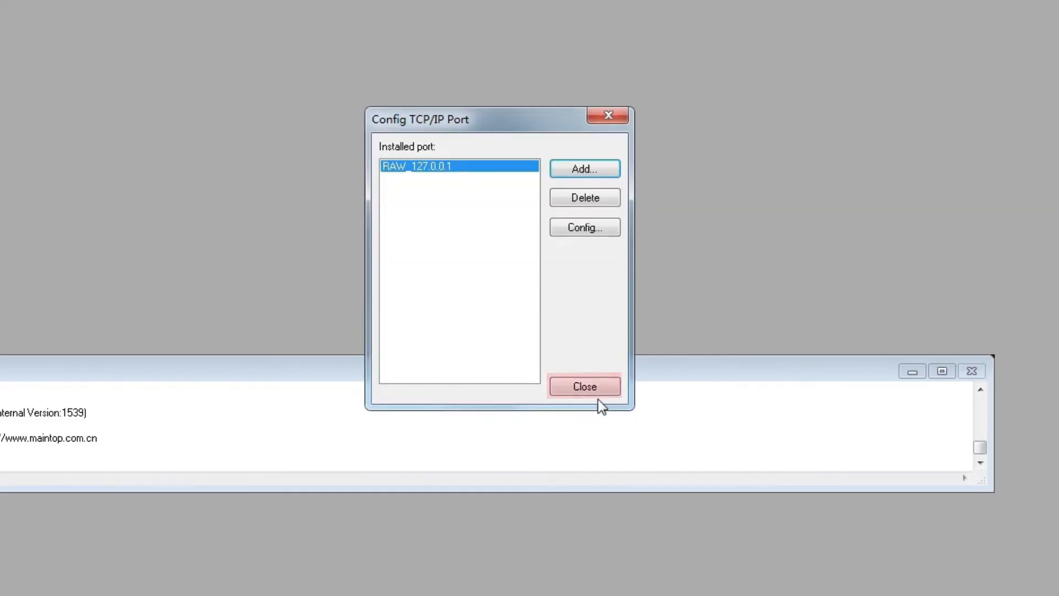
left_click(583, 386)
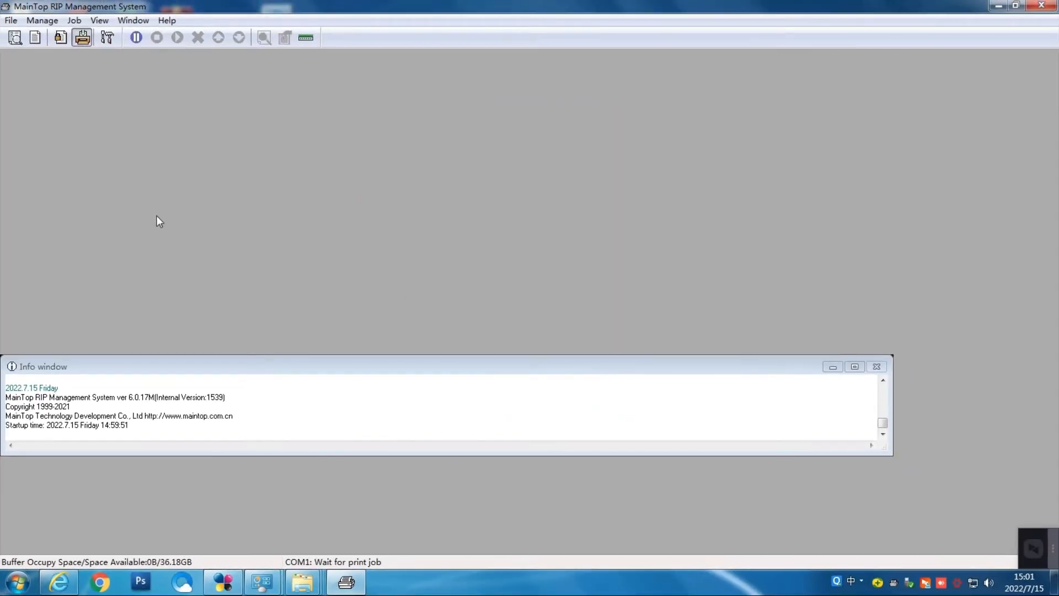
left_click(892, 582)
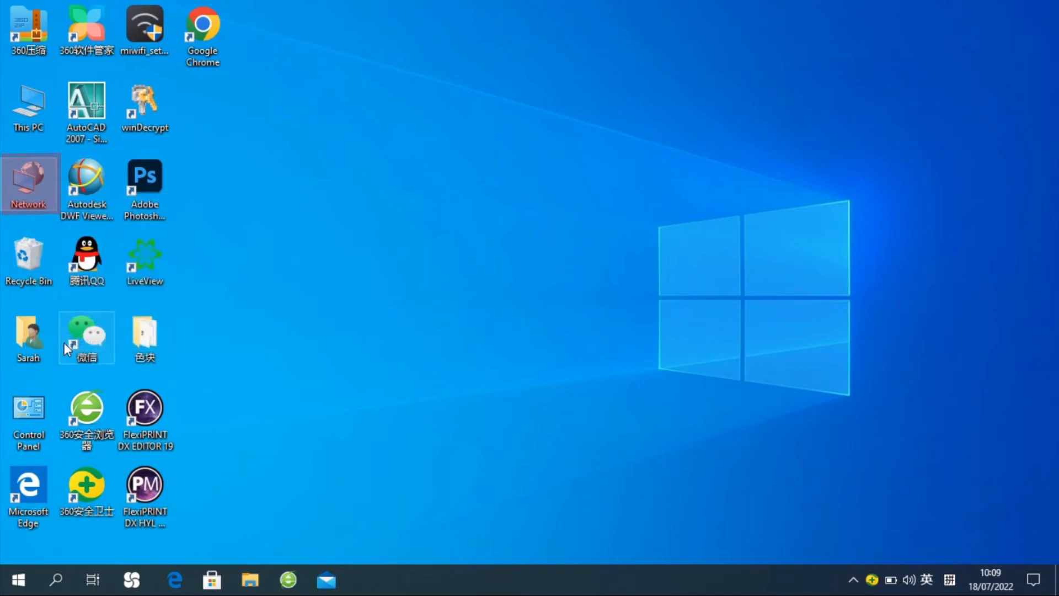
Step: Show the list of network adapters from the Network and Sharing Centre
double_click(28, 184)
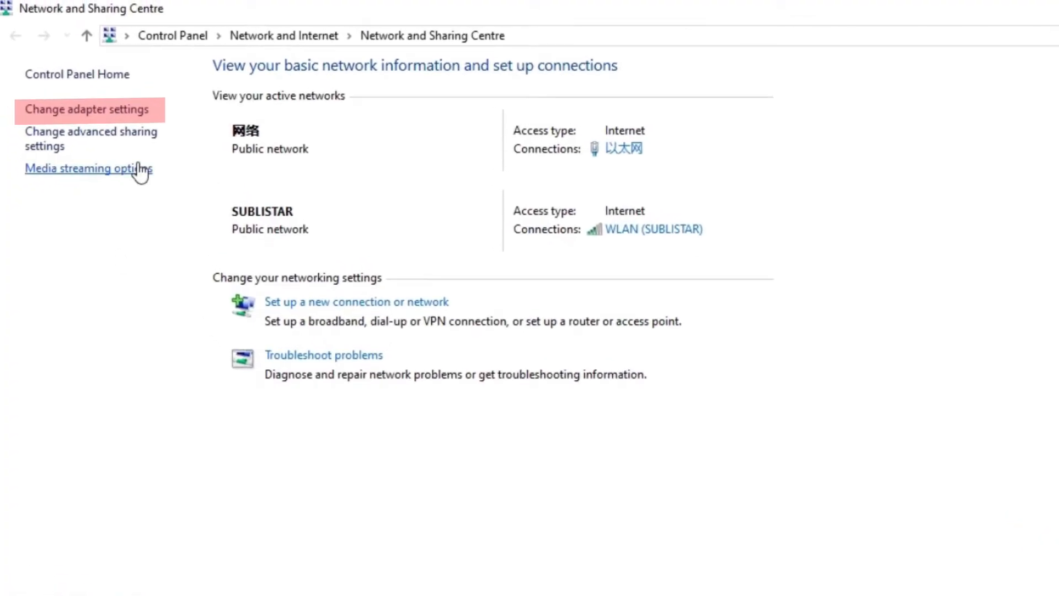
left_click(87, 109)
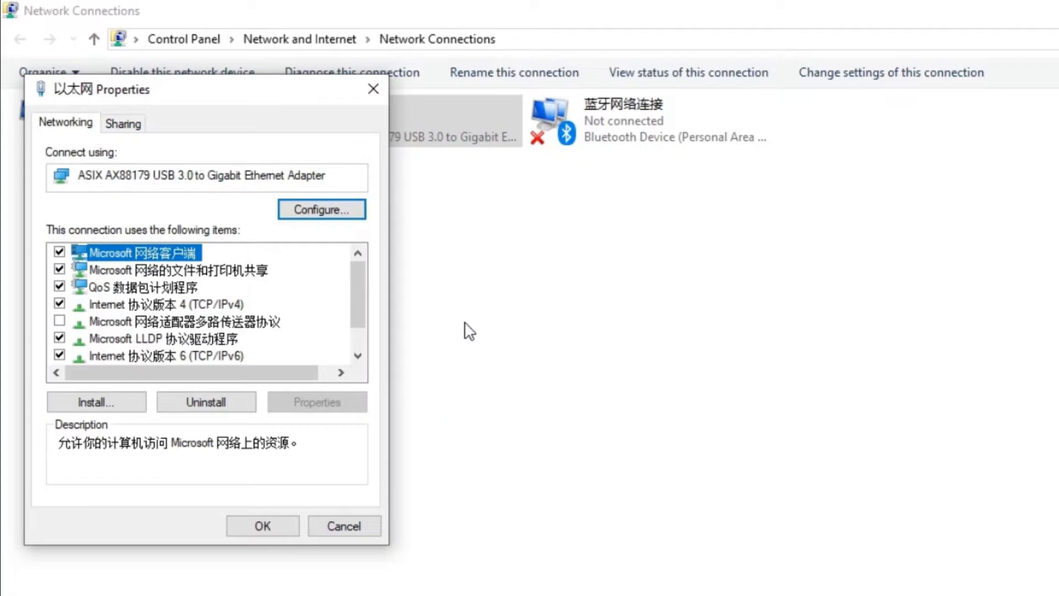
Step: Give the Ethernet adapter the static IPv4 address 192.168.123.11 and apply it
left_click(167, 304)
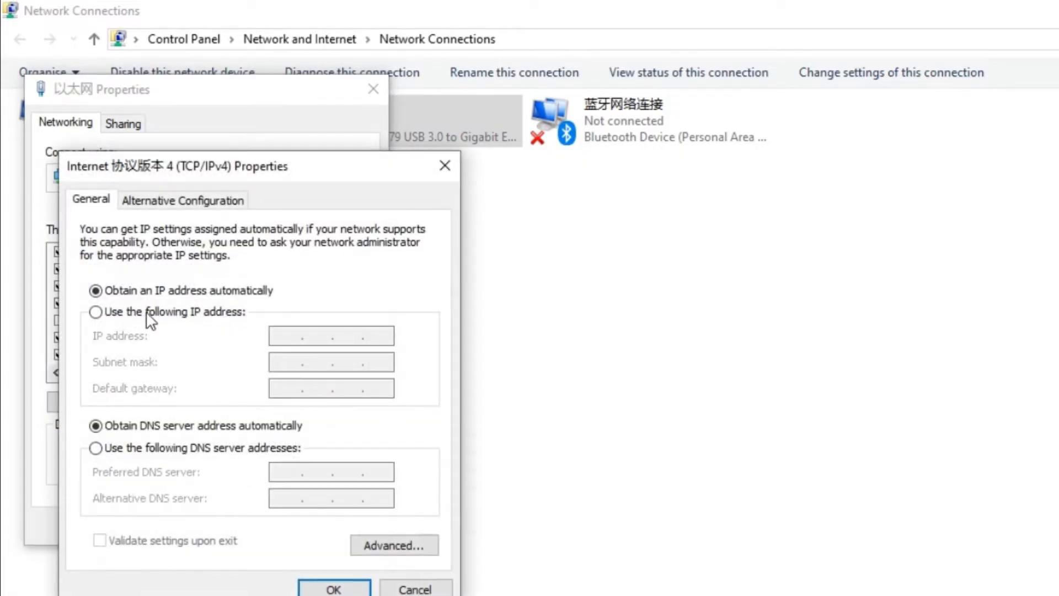
left_click(94, 311)
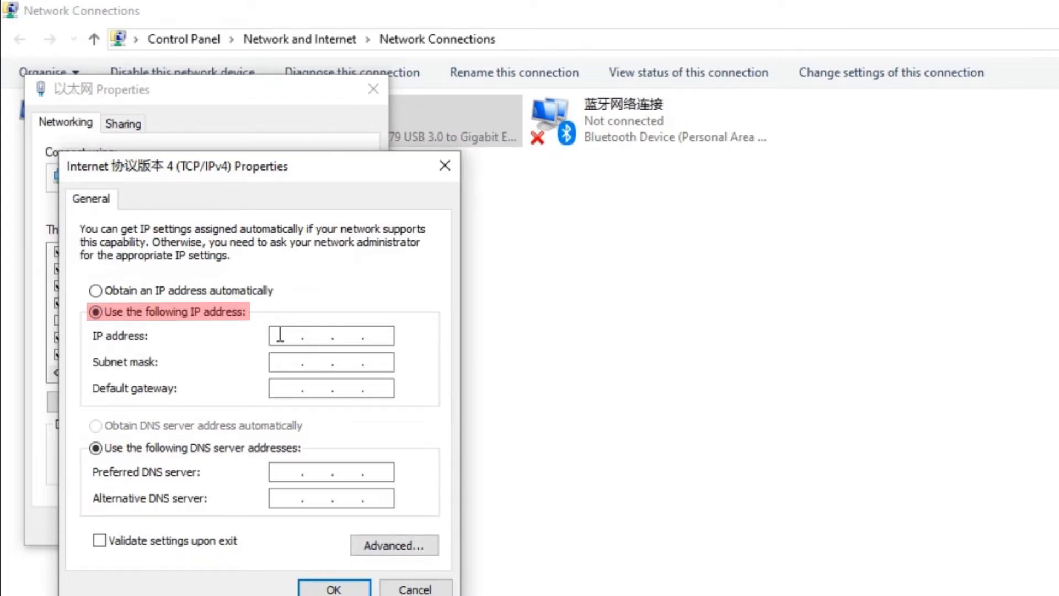
type("192.1")
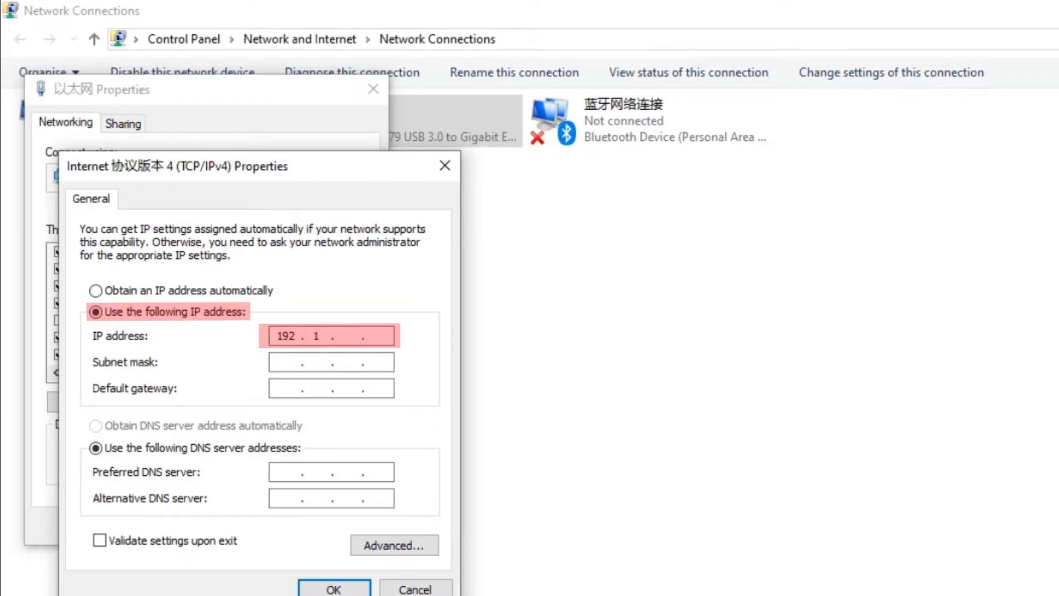
type("68.127")
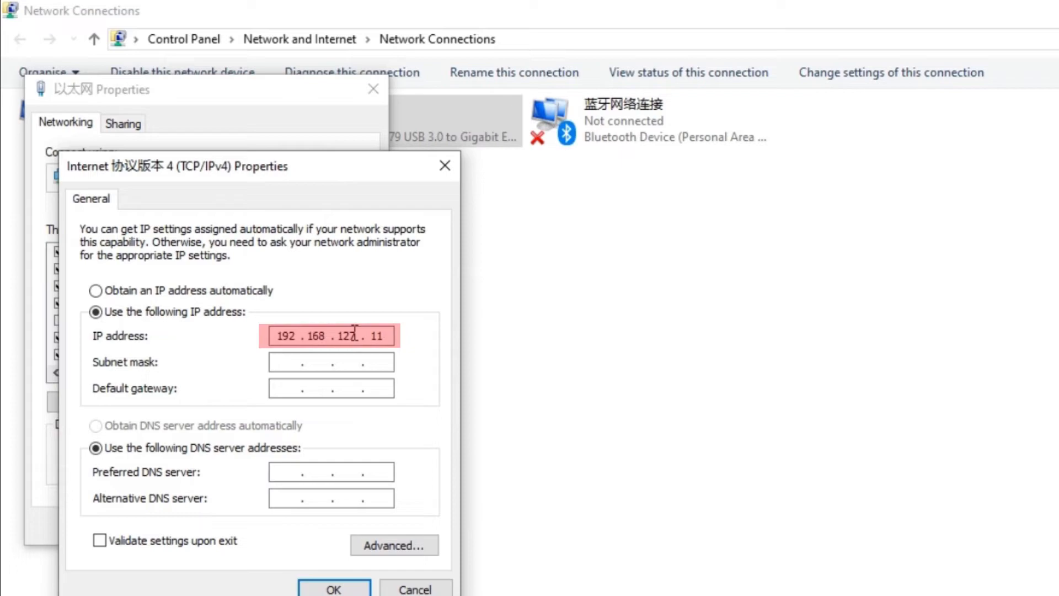
left_click(333, 589)
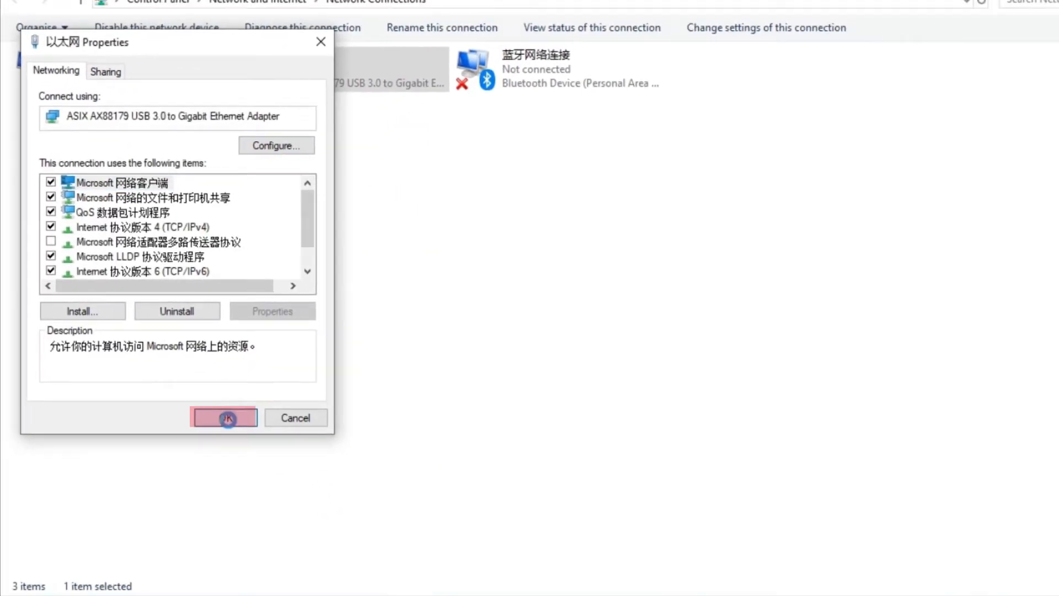
left_click(224, 417)
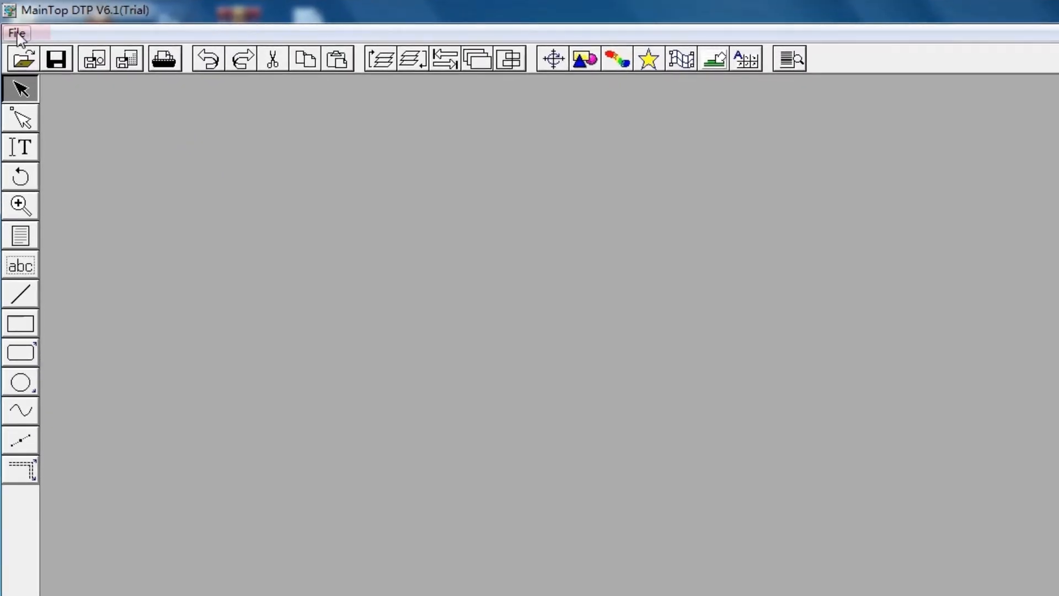
Step: Install a custom UV printer via Printer Setup and make it the default printer
left_click(17, 33)
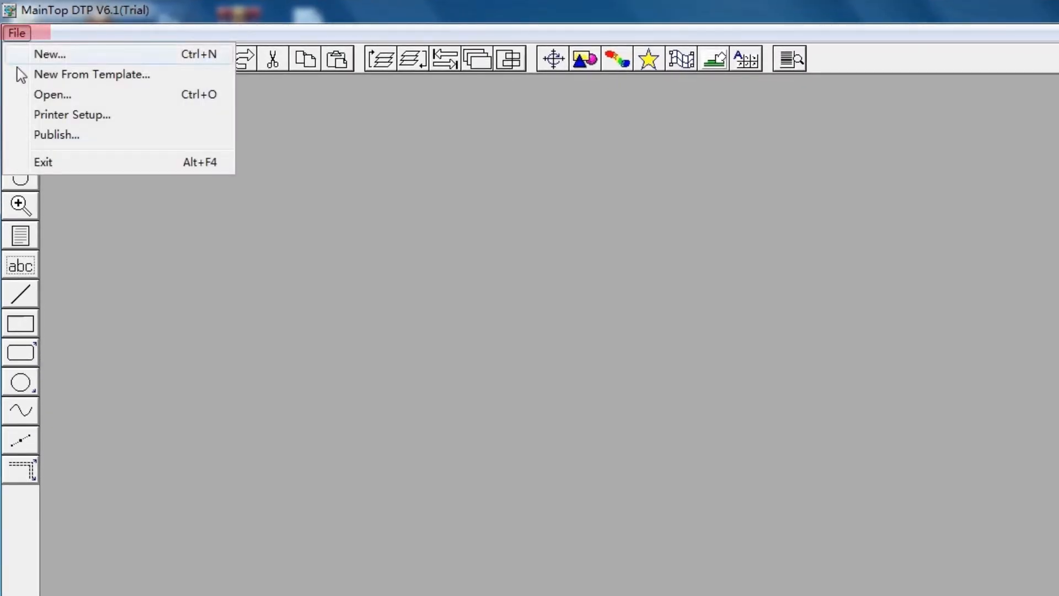
left_click(72, 114)
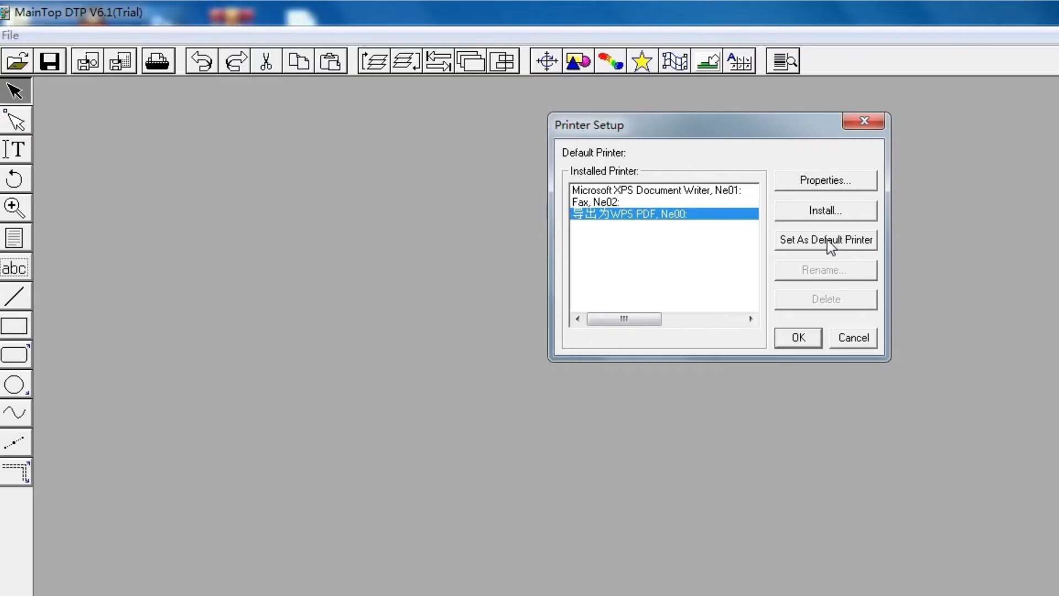
mouse_move(825, 209)
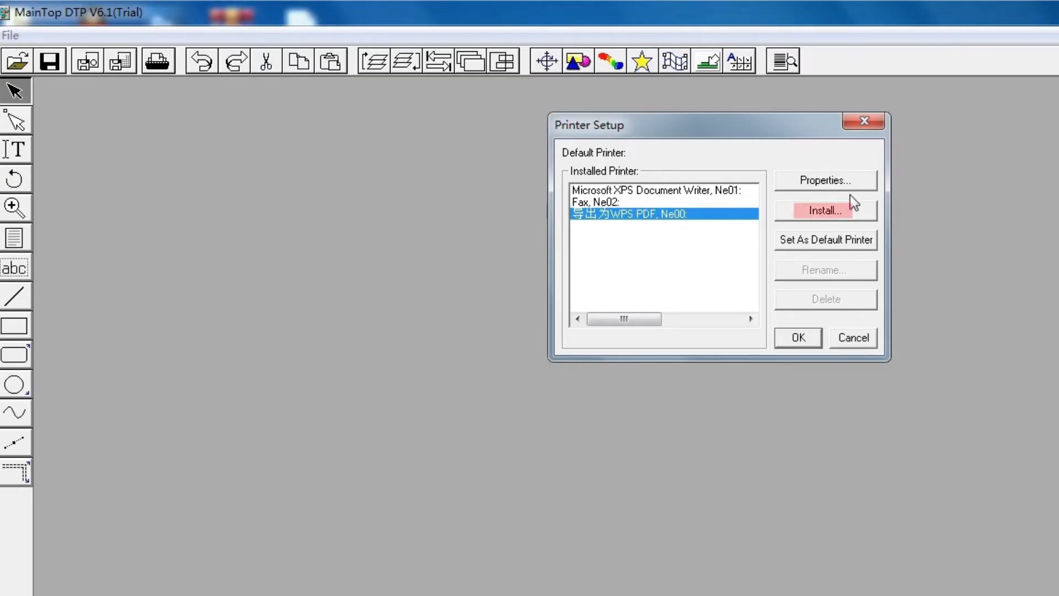
left_click(825, 210)
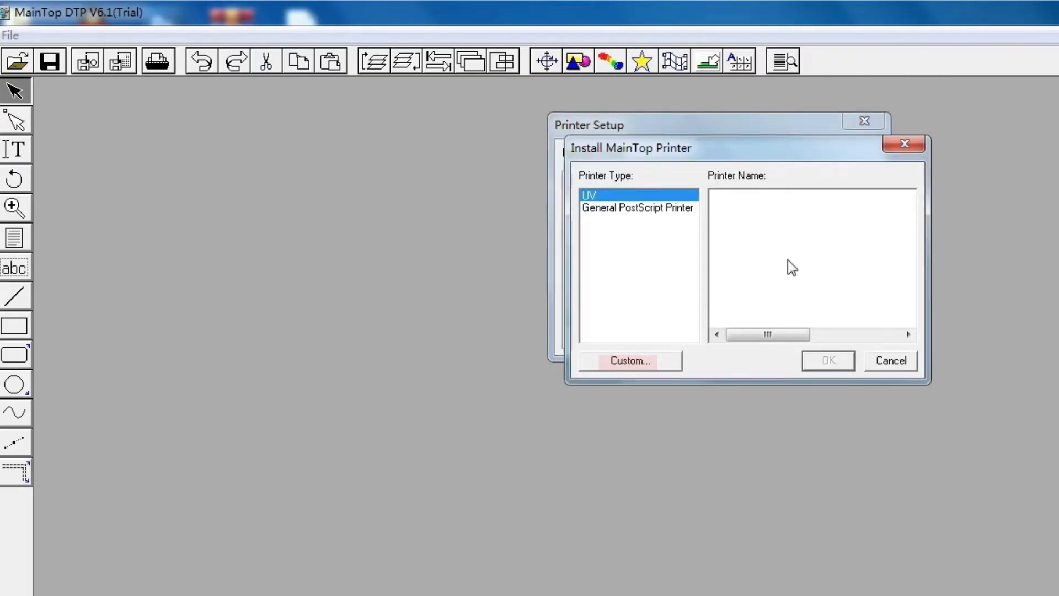
left_click(628, 360)
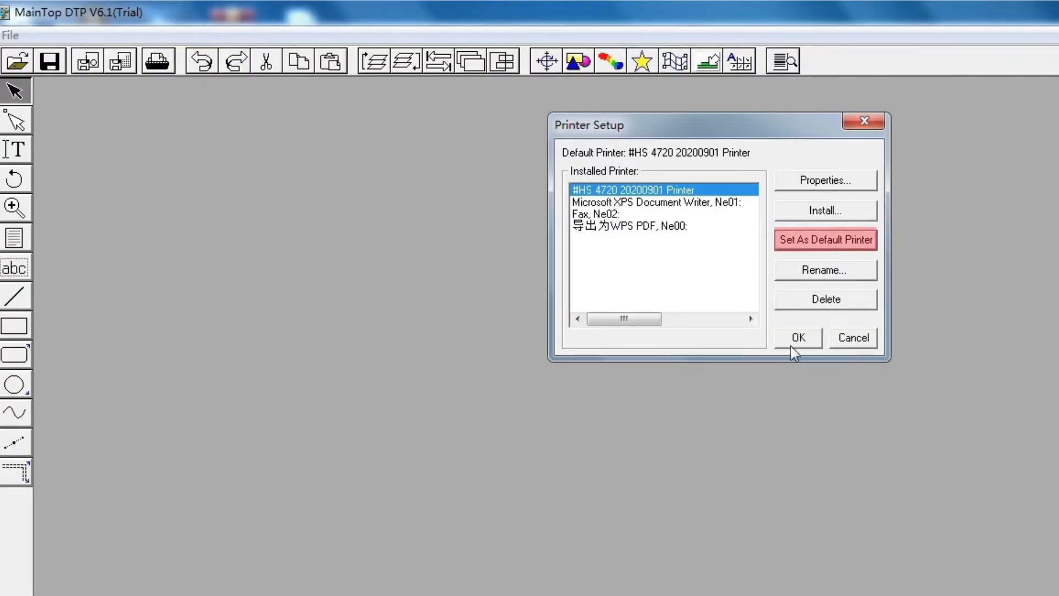
left_click(797, 338)
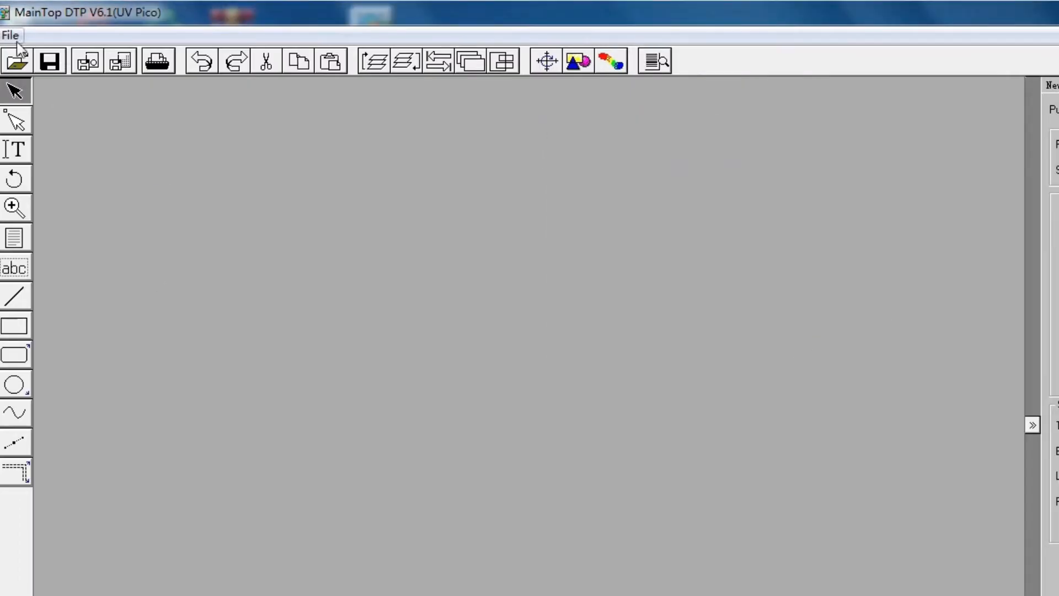
Step: Create a new publication with a custom 580 × 500 mm landscape page
left_click(42, 61)
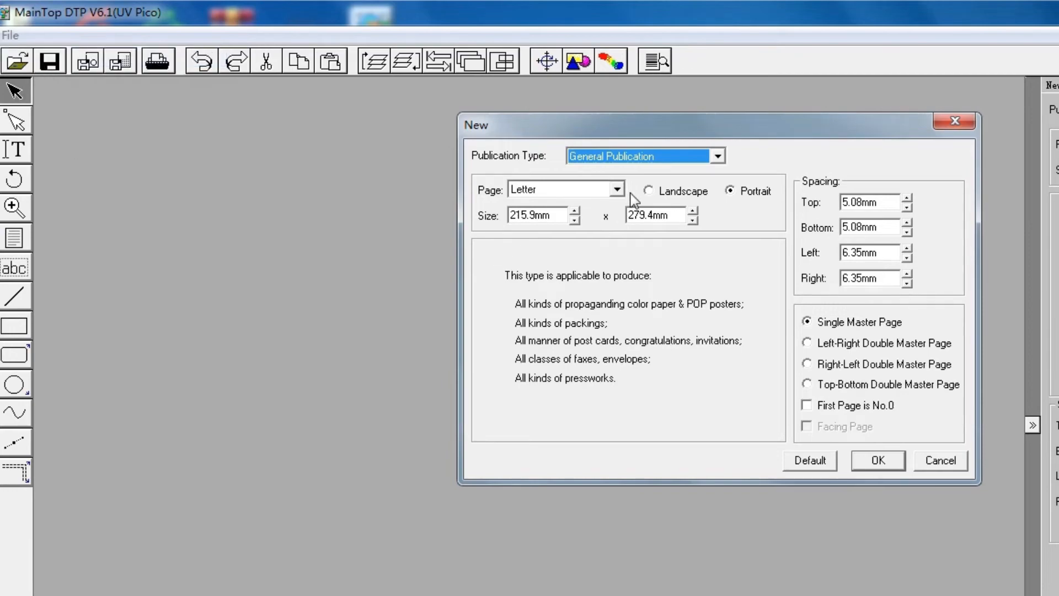
left_click(614, 188)
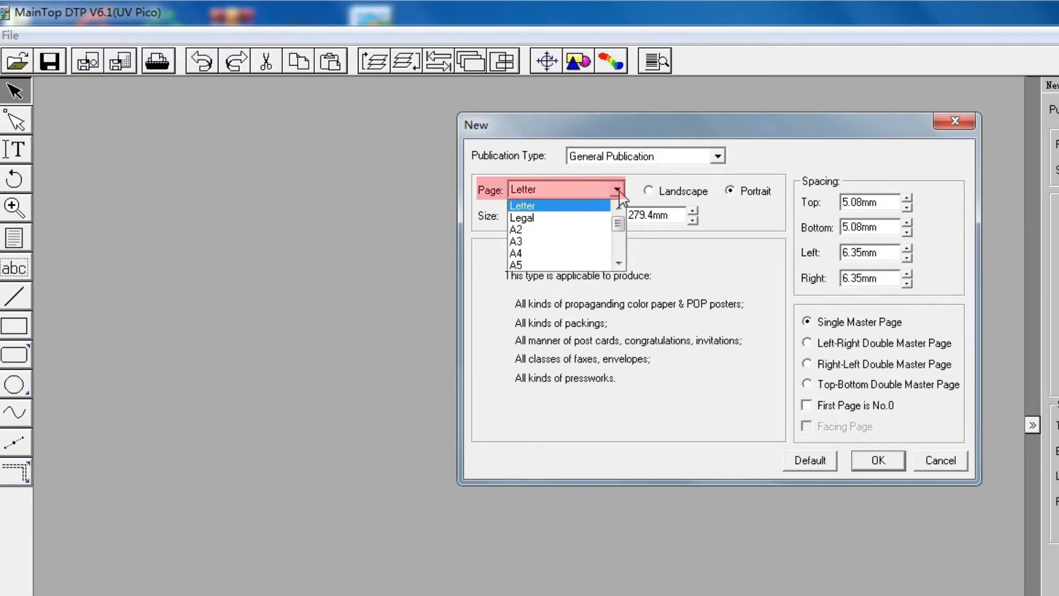
left_click(527, 189)
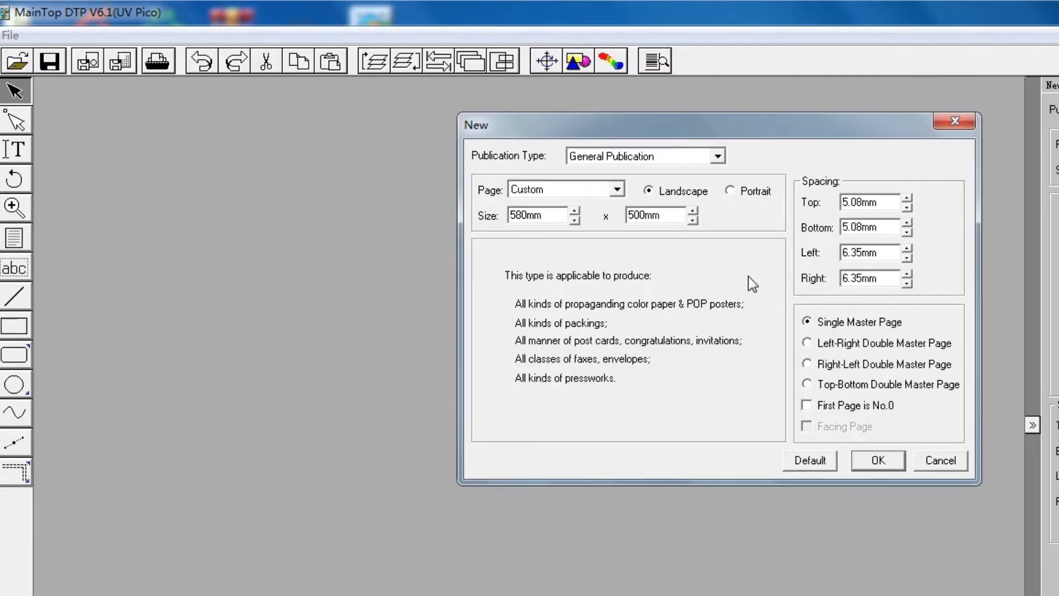
left_click(859, 321)
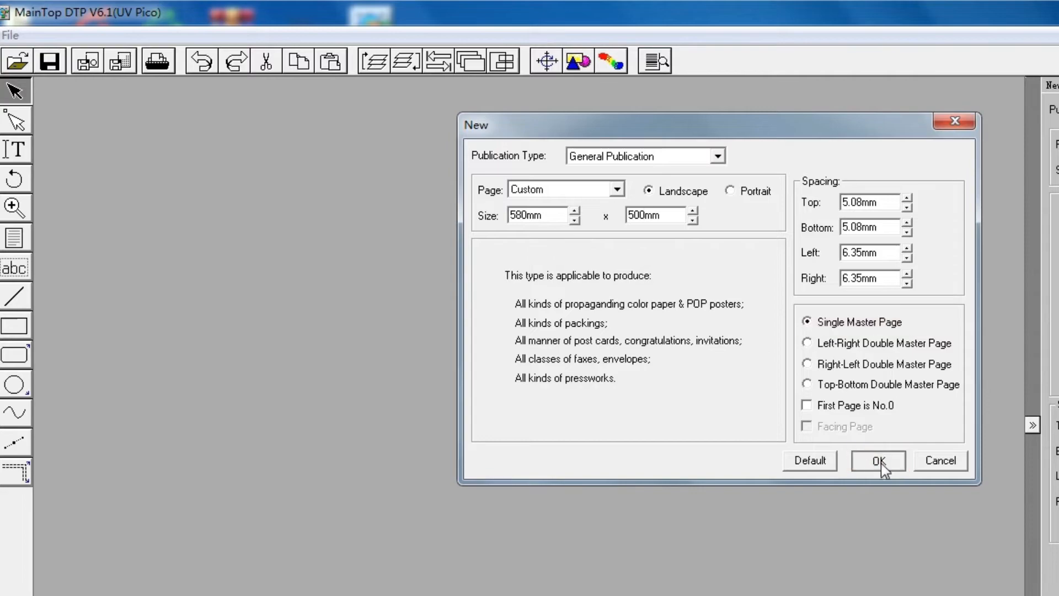
left_click(877, 460)
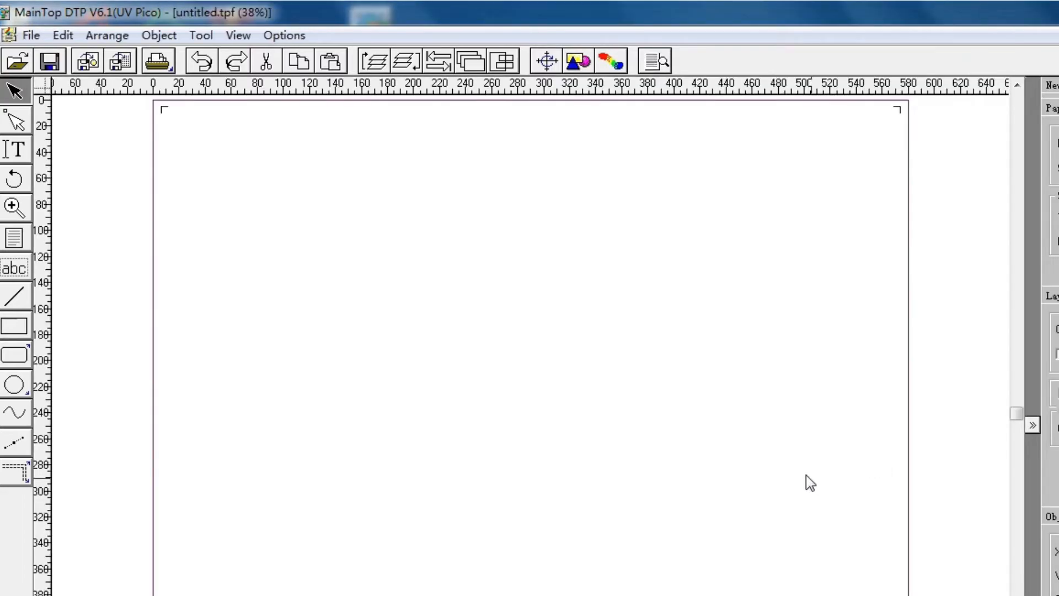
mouse_move(581, 374)
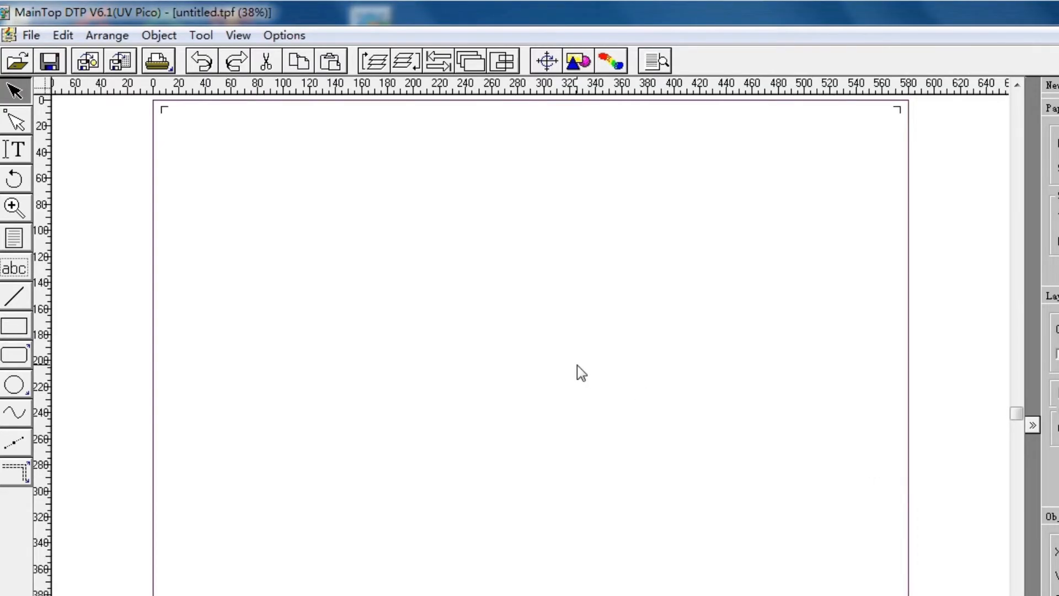
mouse_move(116, 120)
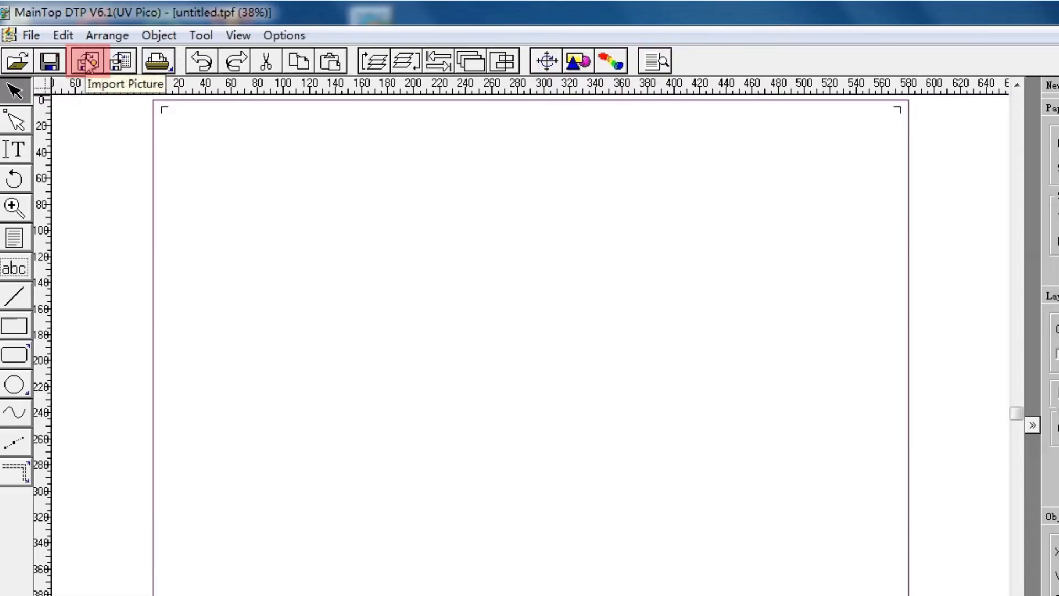
Step: Import the SHENGDANBUGOU.tif picture onto the page with default import settings
left_click(85, 60)
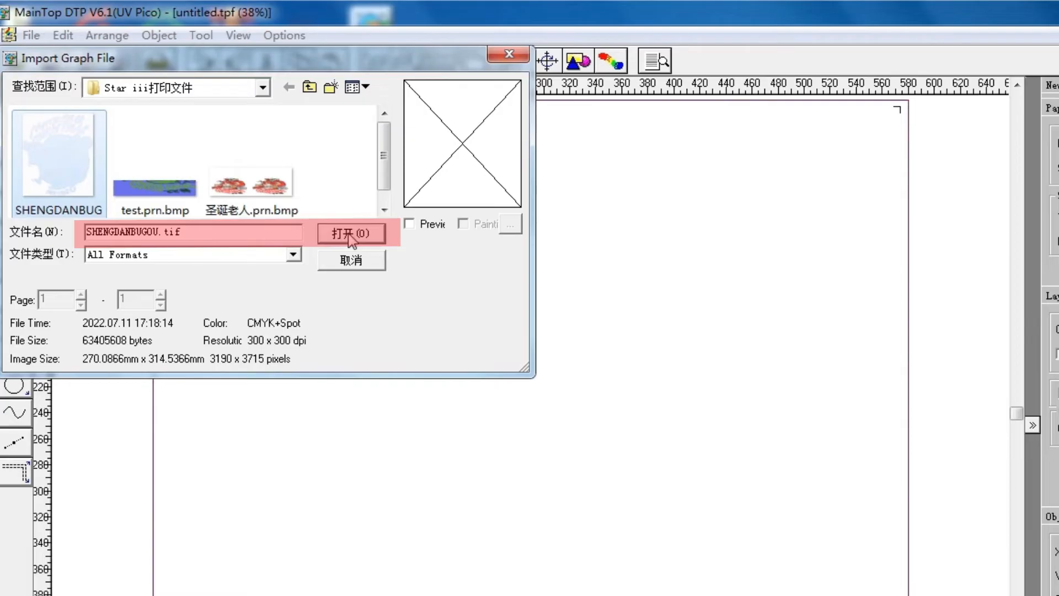
left_click(350, 233)
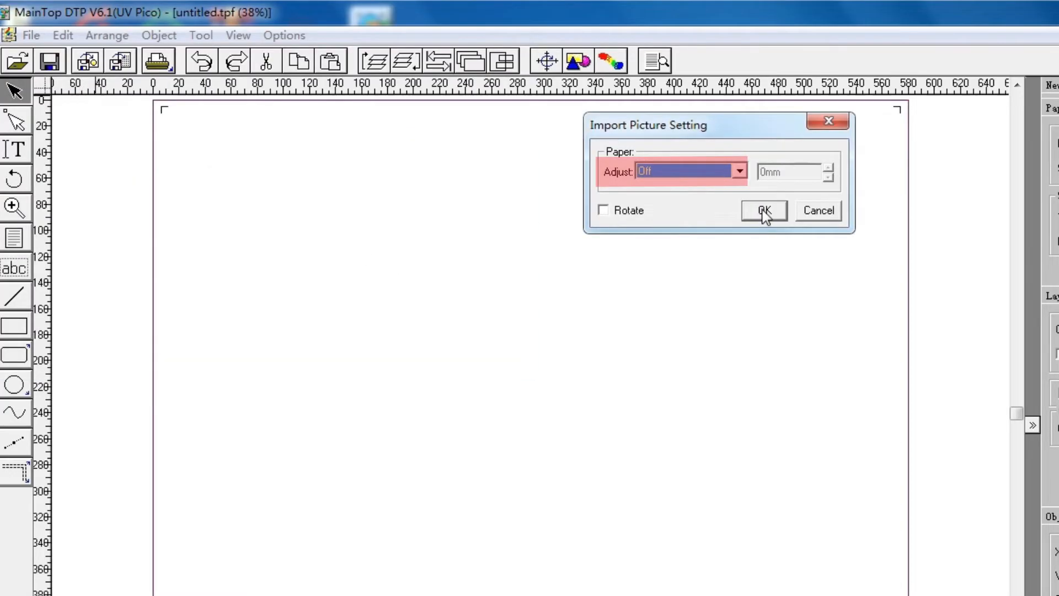
left_click(763, 209)
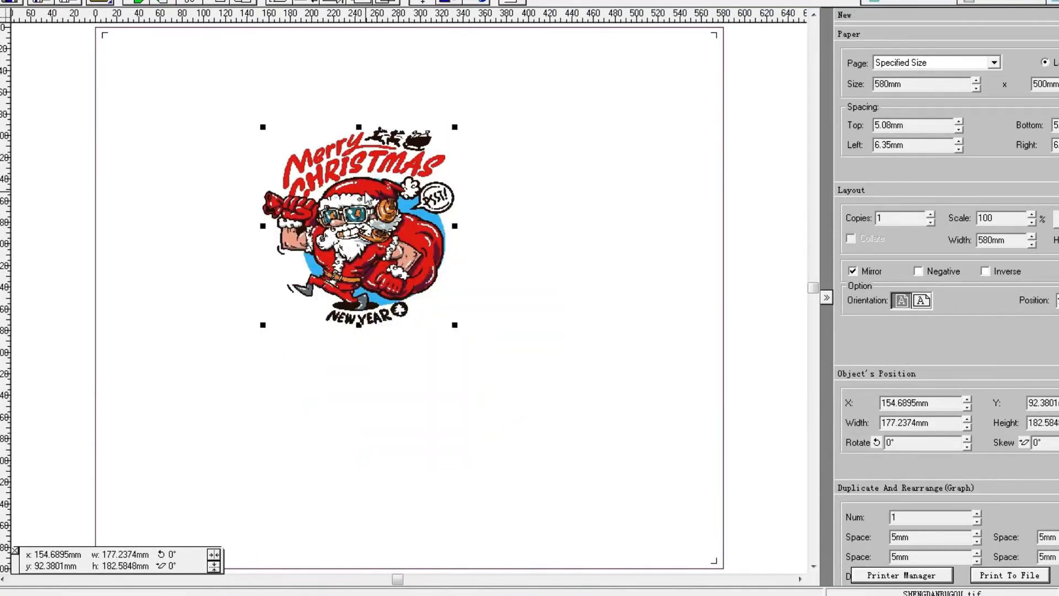
Step: Drag the Santa picture into place near the top of the page
left_click_drag(358, 227, 206, 140)
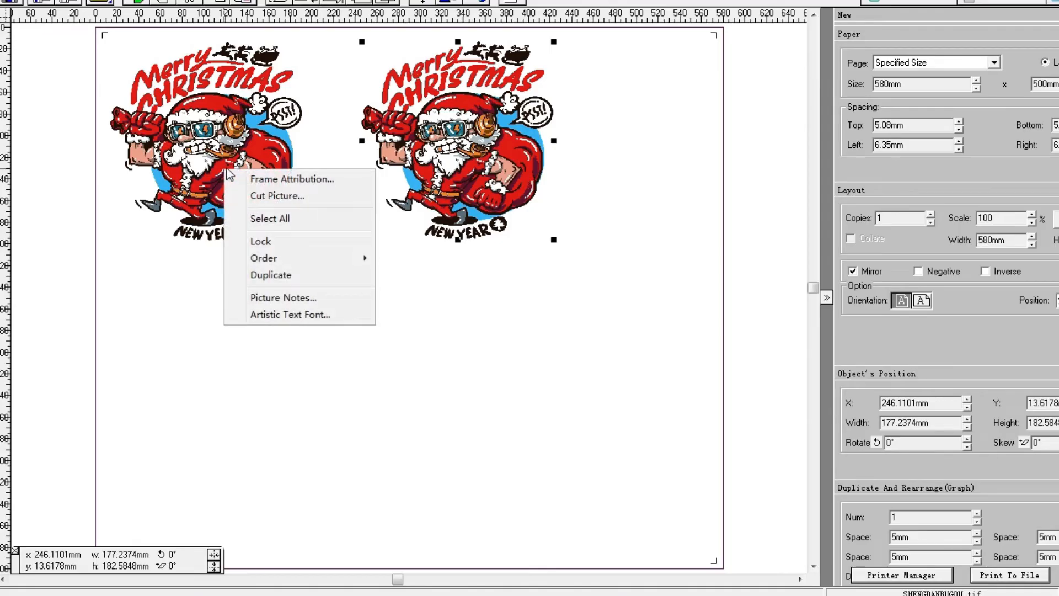
Step: Constrain the right Santa's frame to the picture's proportions, giving 177.24 × 206.41 mm
left_click(291, 178)
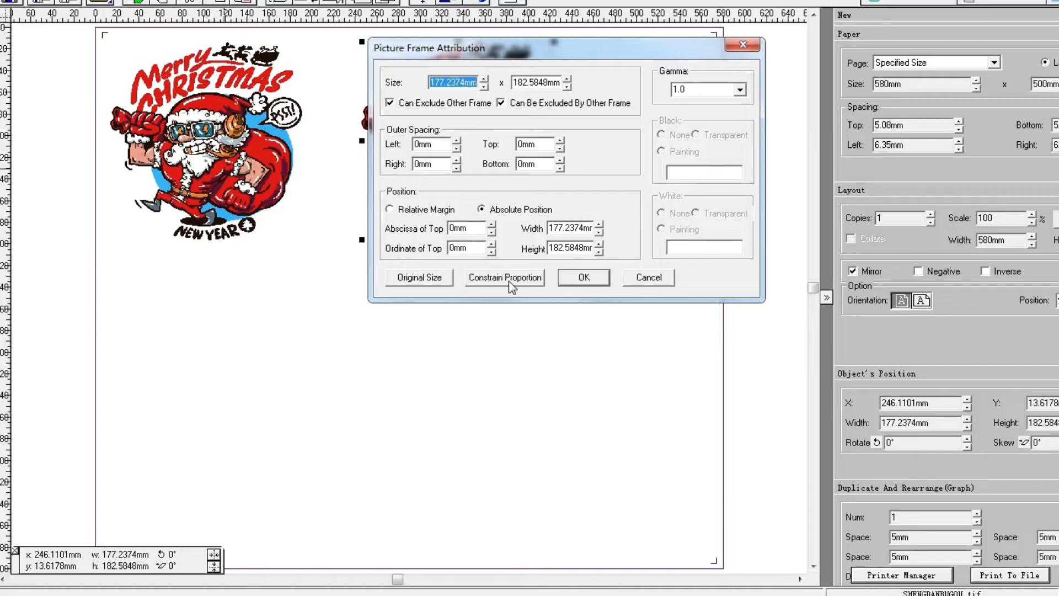
left_click(504, 277)
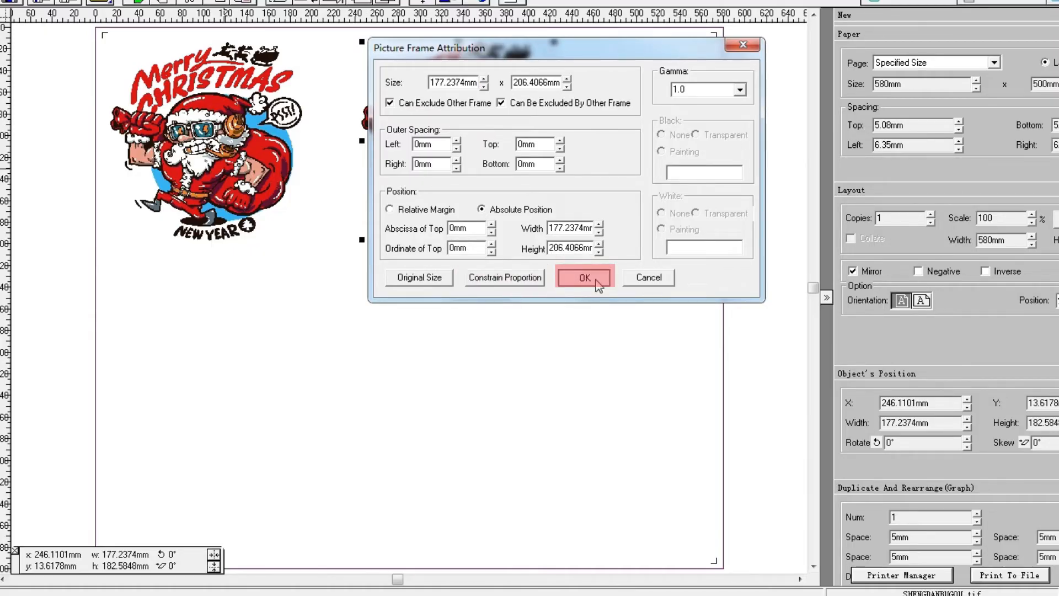
left_click(583, 278)
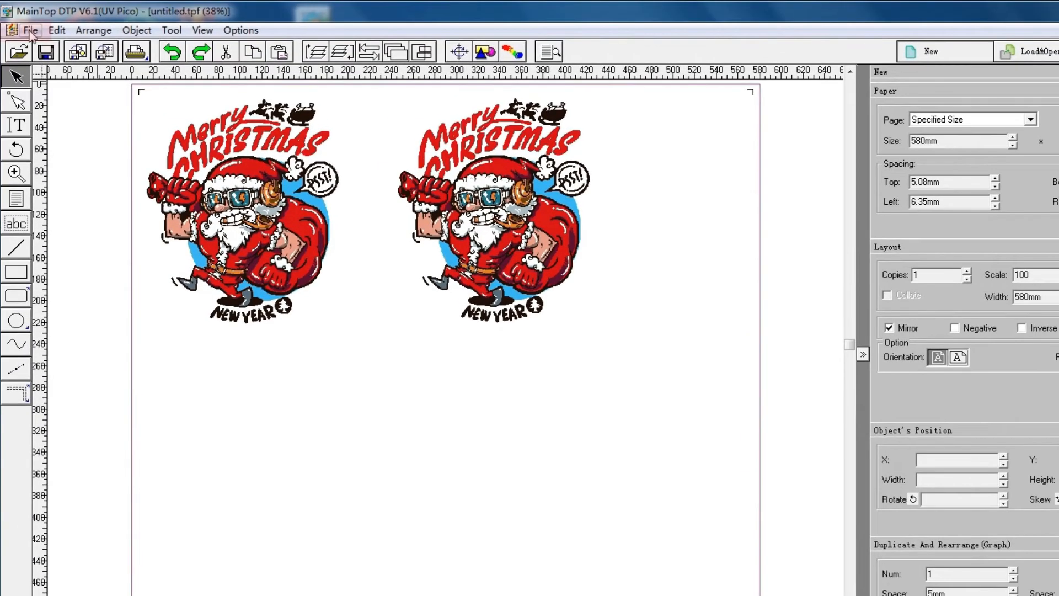
Step: Set the page to 580 × 300 mm landscape in Page Setup, then select the left Santa
left_click(29, 30)
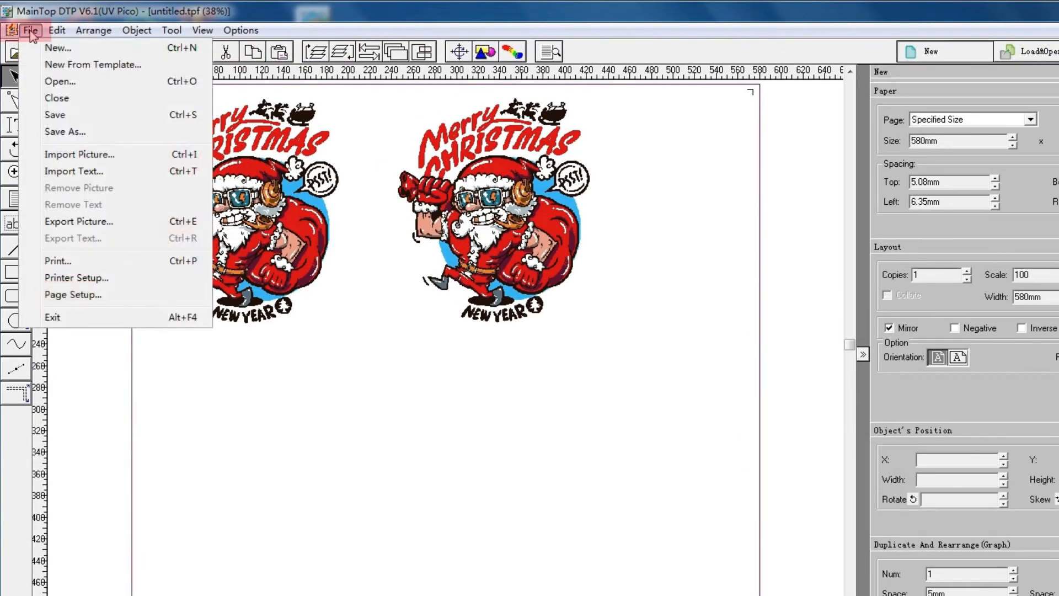
left_click(73, 293)
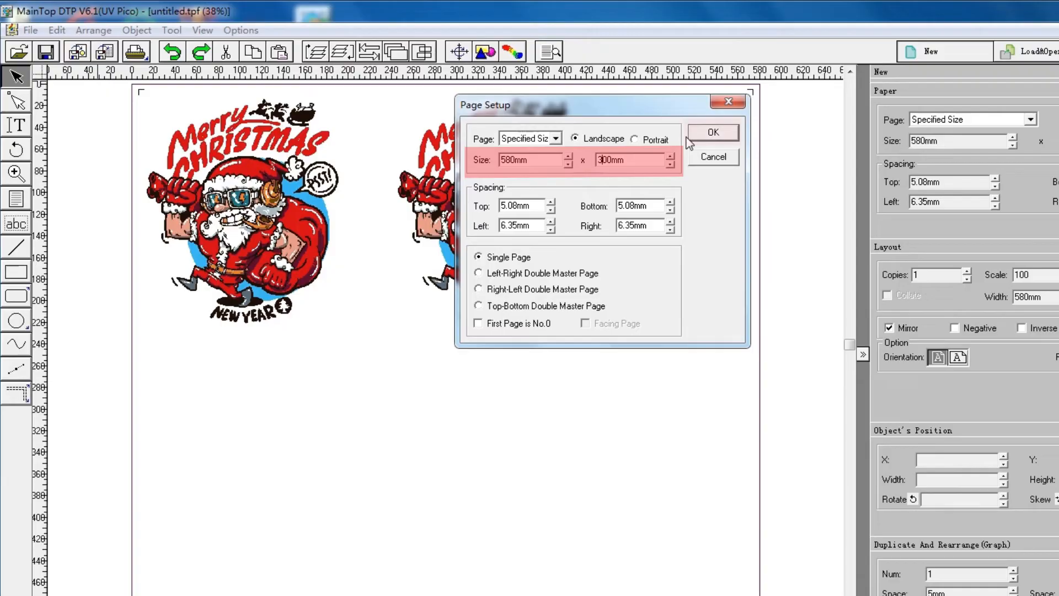
left_click(712, 132)
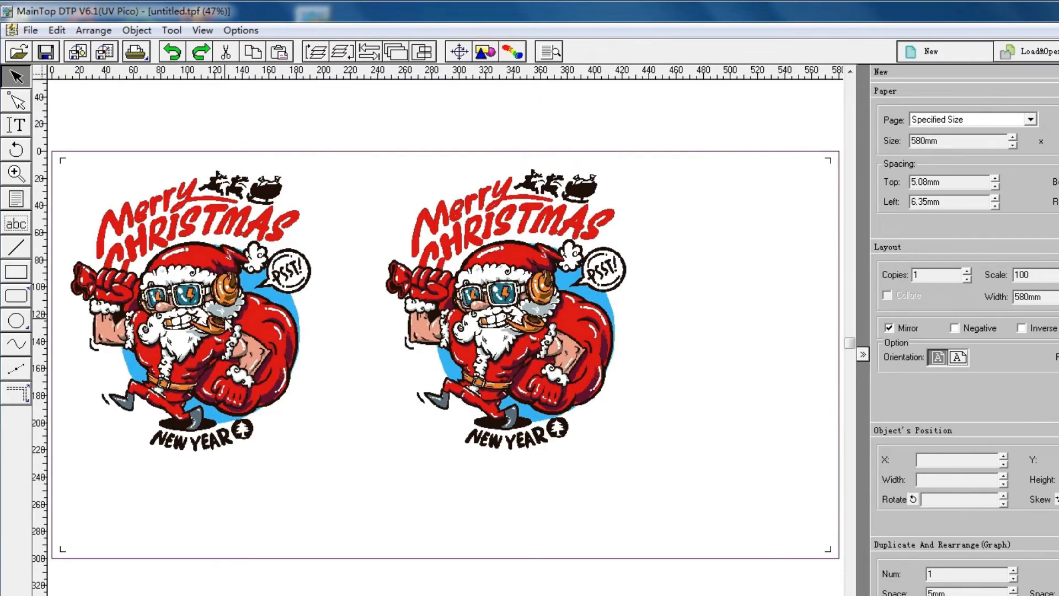
left_click(226, 328)
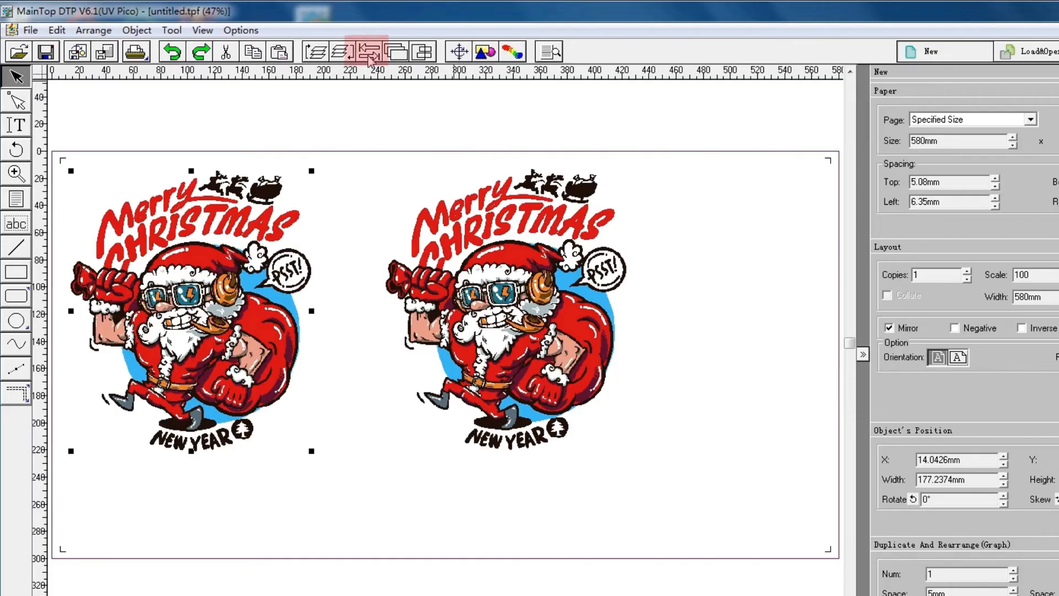
Step: Centre the left Santa vertically on the page with the Alignment & Distribution tools
left_click(369, 52)
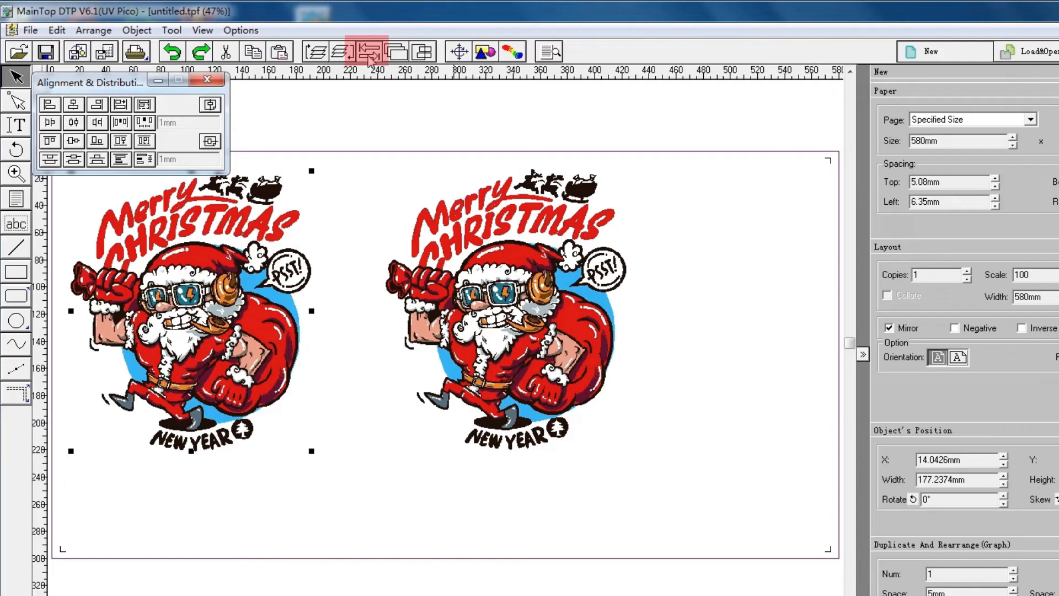
left_click(209, 142)
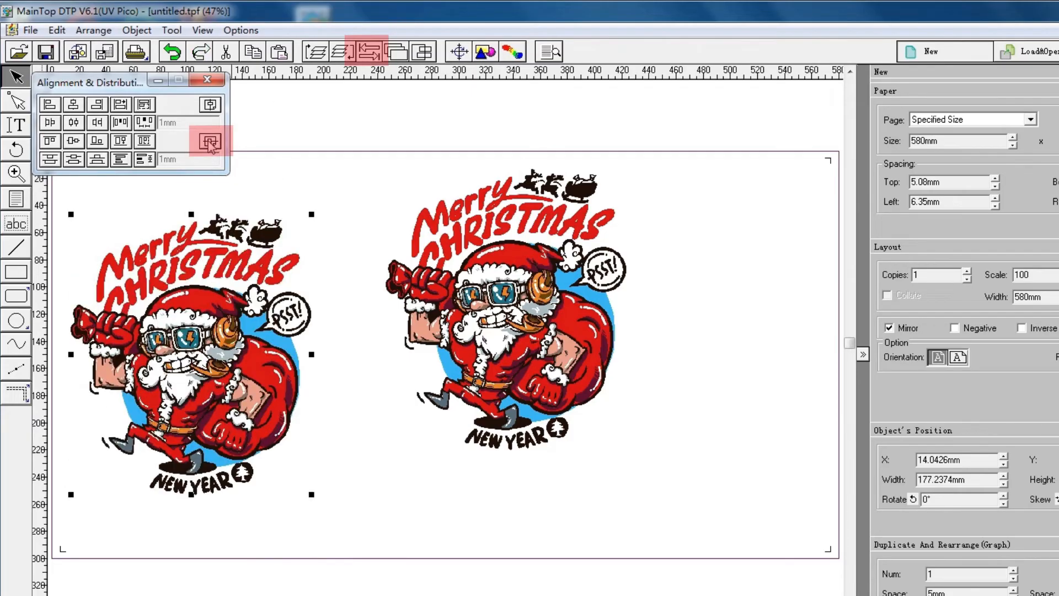
left_click(210, 142)
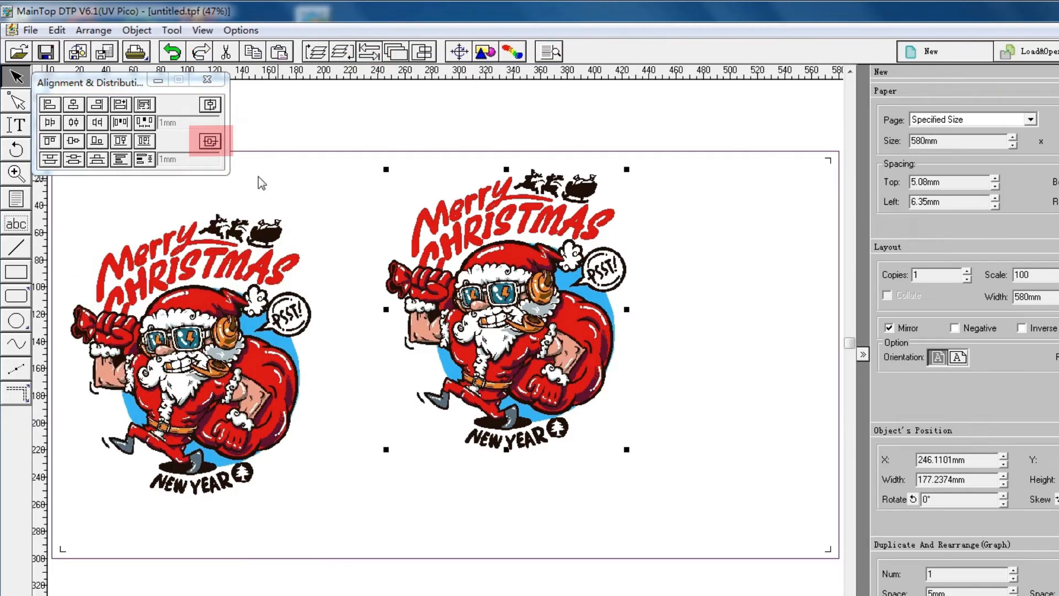
Step: Centre the right Santa vertically, then set the print job to Mirror
left_click(136, 52)
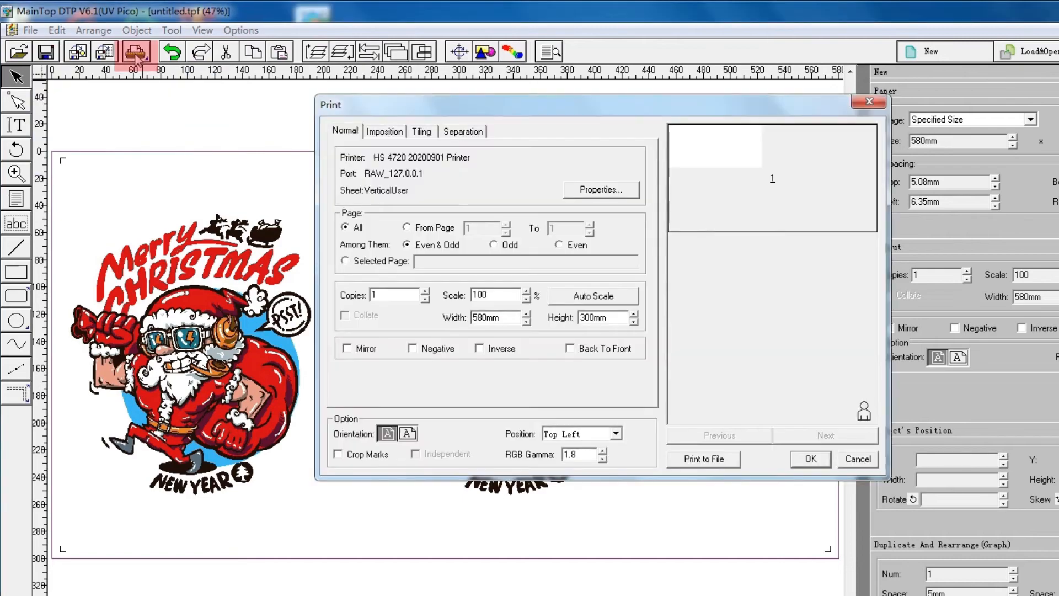
mouse_move(450, 396)
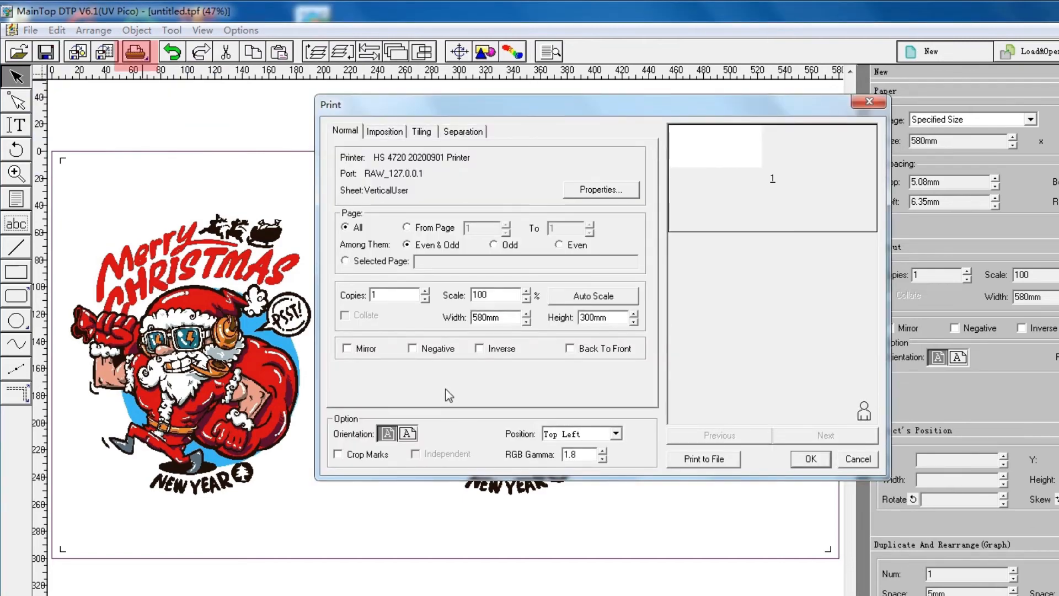
left_click(347, 348)
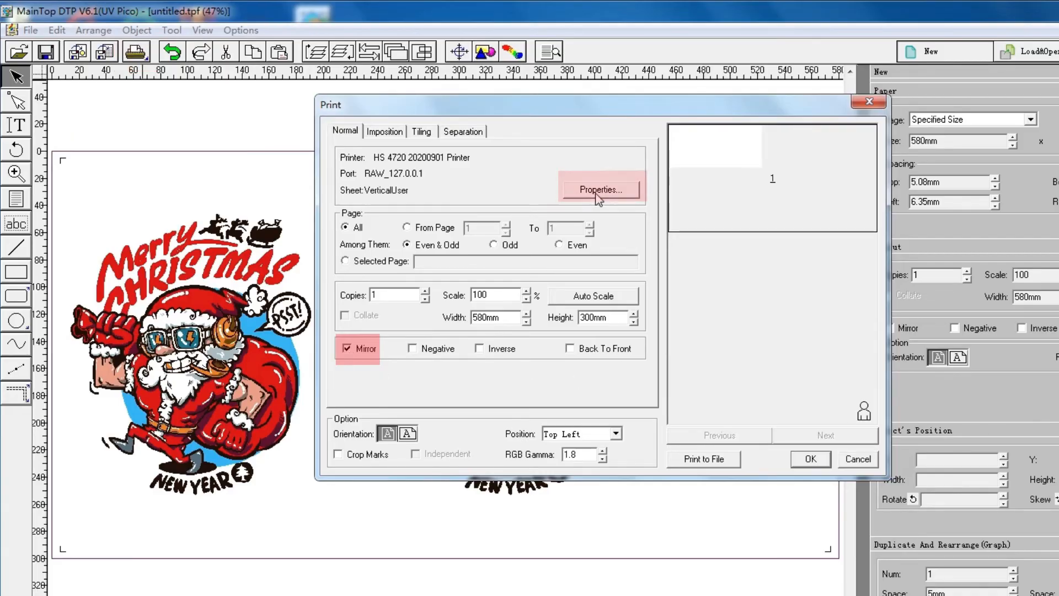
left_click(599, 189)
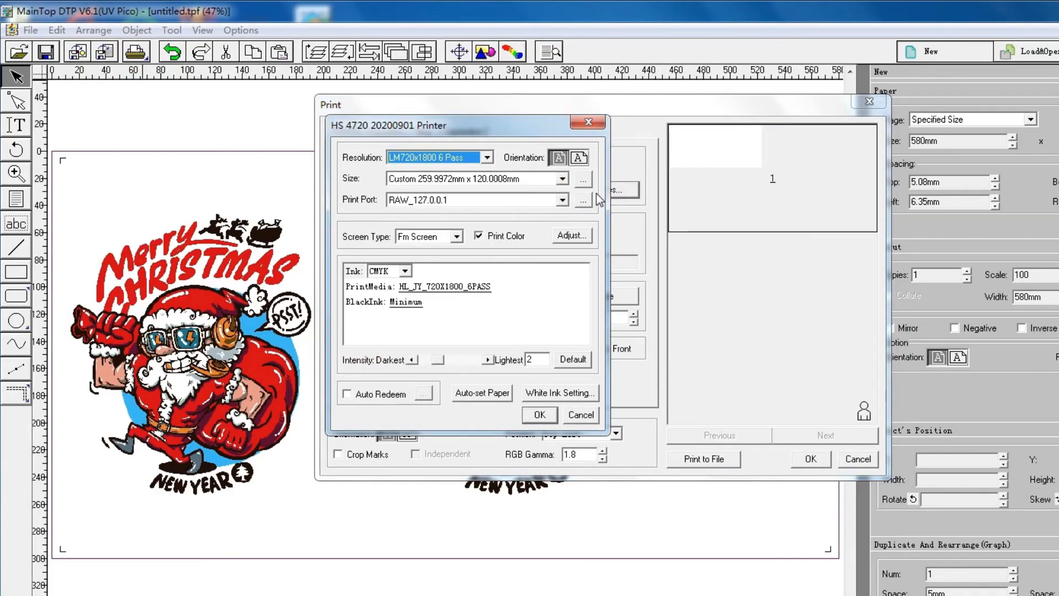
Step: Choose print port RAW_127.0.0.1 and auto-set paper to 580 × 300 mm
left_click(562, 199)
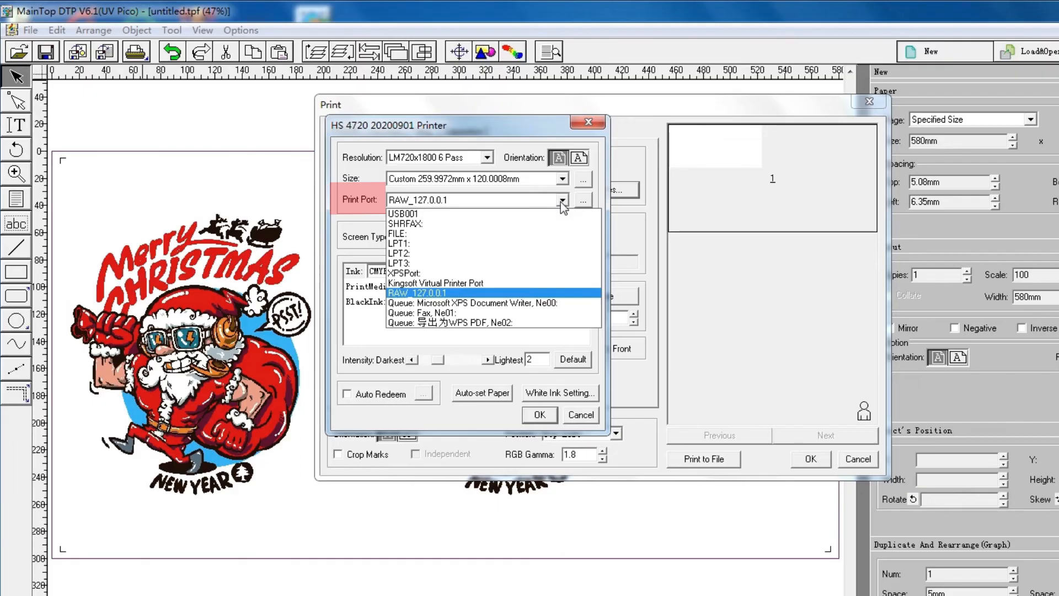
left_click(417, 292)
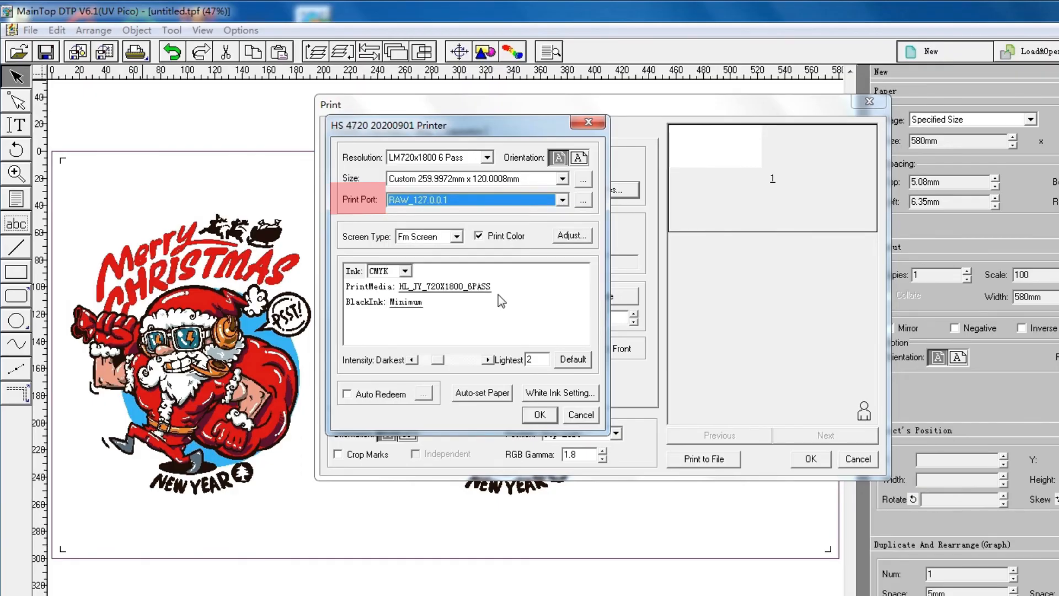
left_click(482, 393)
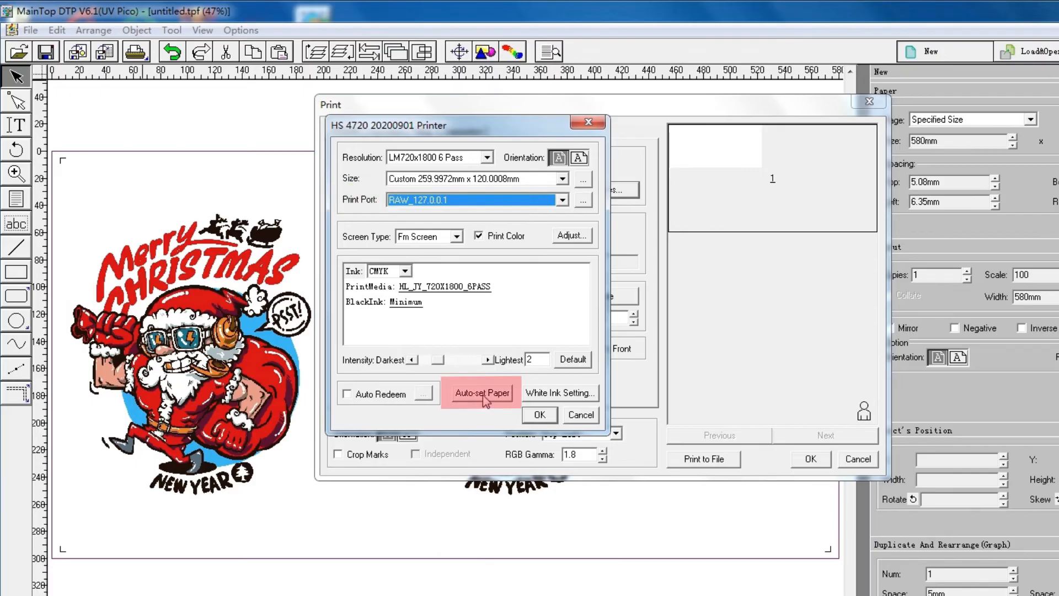
left_click(482, 393)
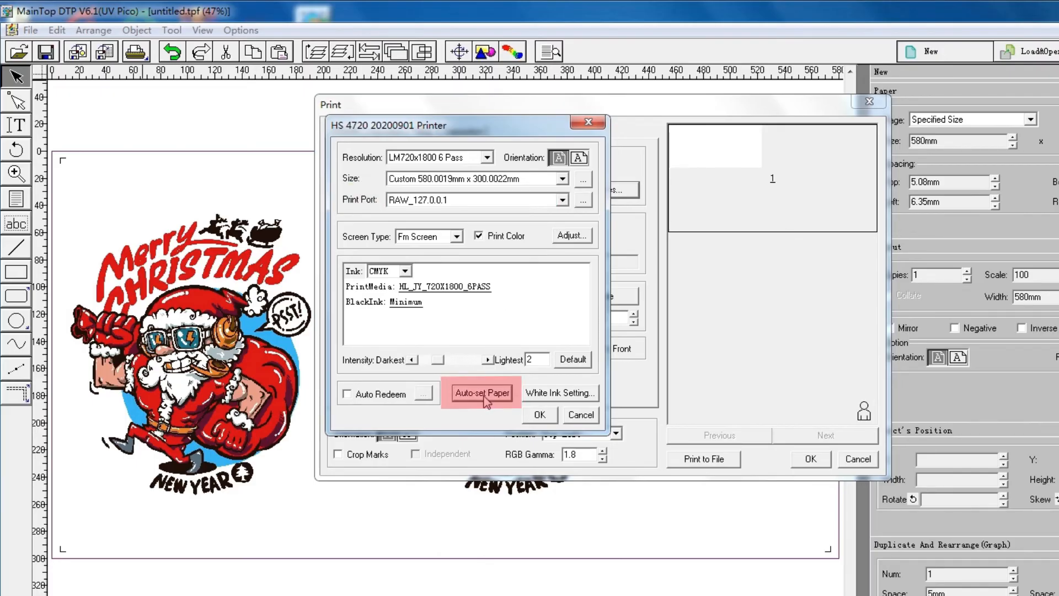
left_click(559, 392)
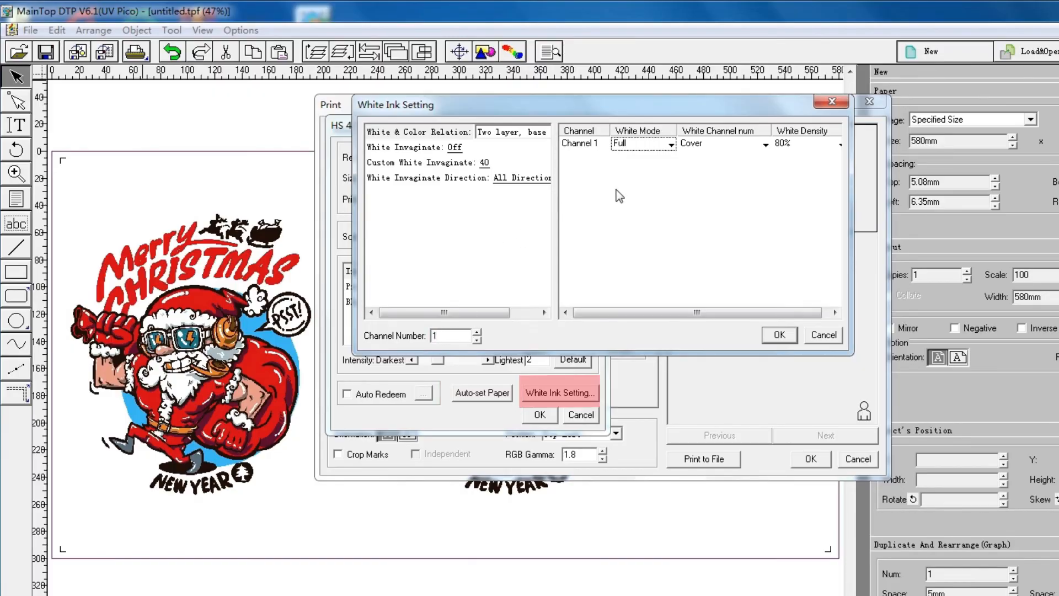
Step: Set Channel 1 White Mode to Spot Color and confirm the white ink settings
left_click(641, 144)
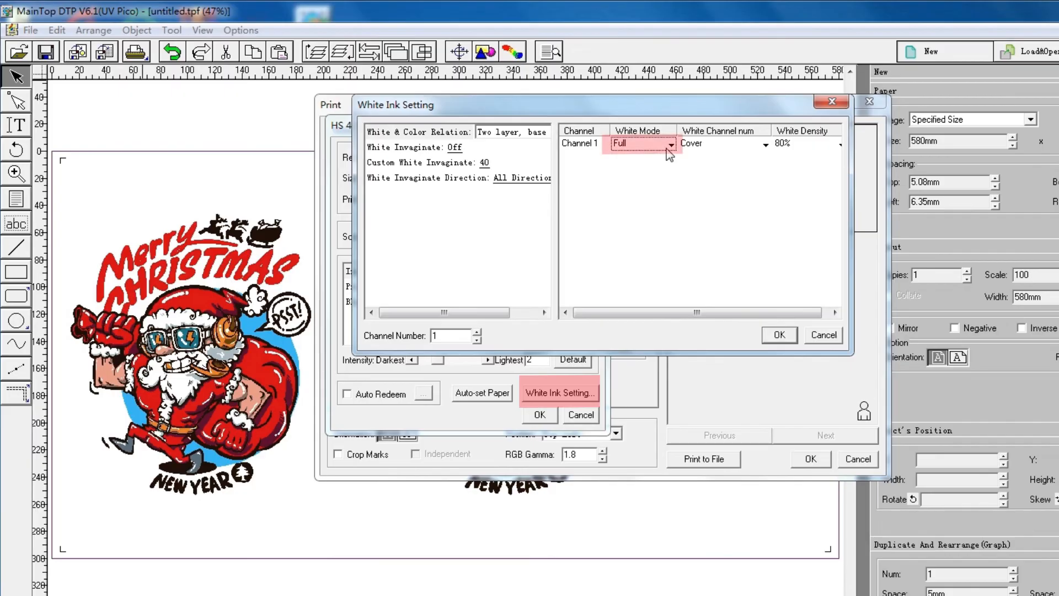
left_click(670, 143)
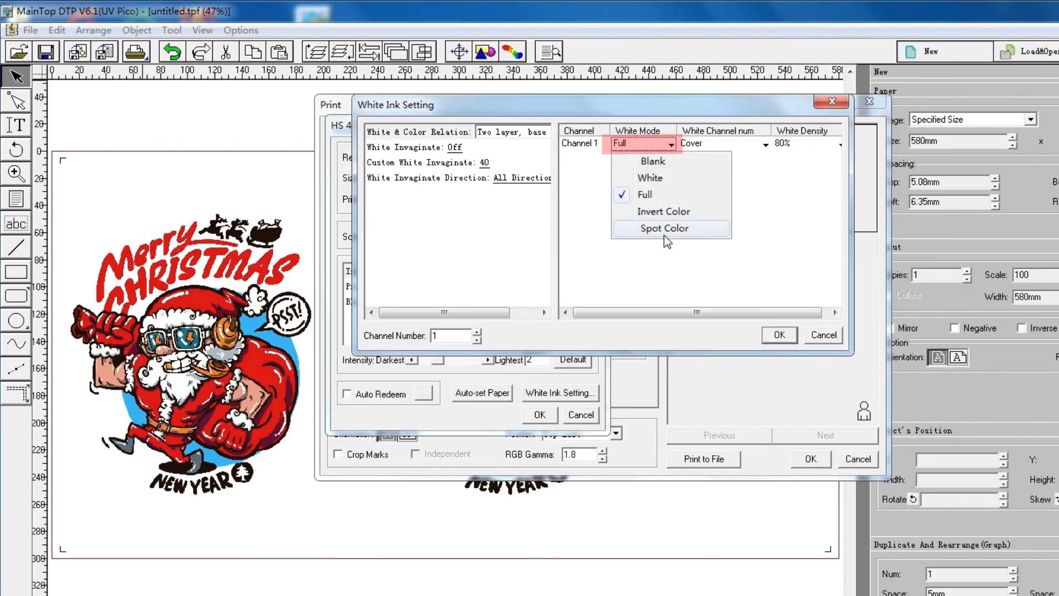
left_click(664, 227)
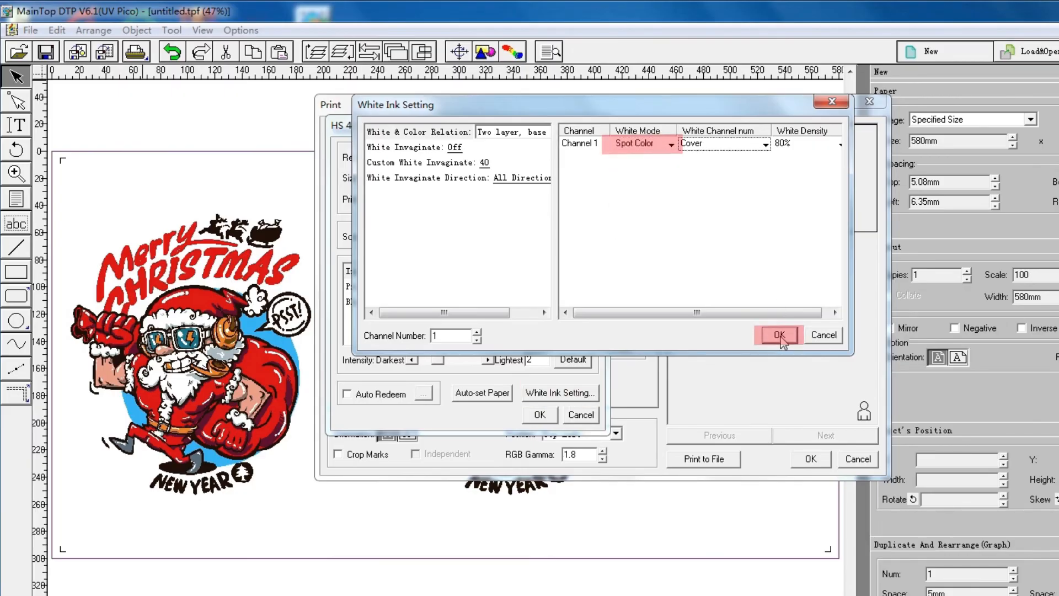
left_click(778, 335)
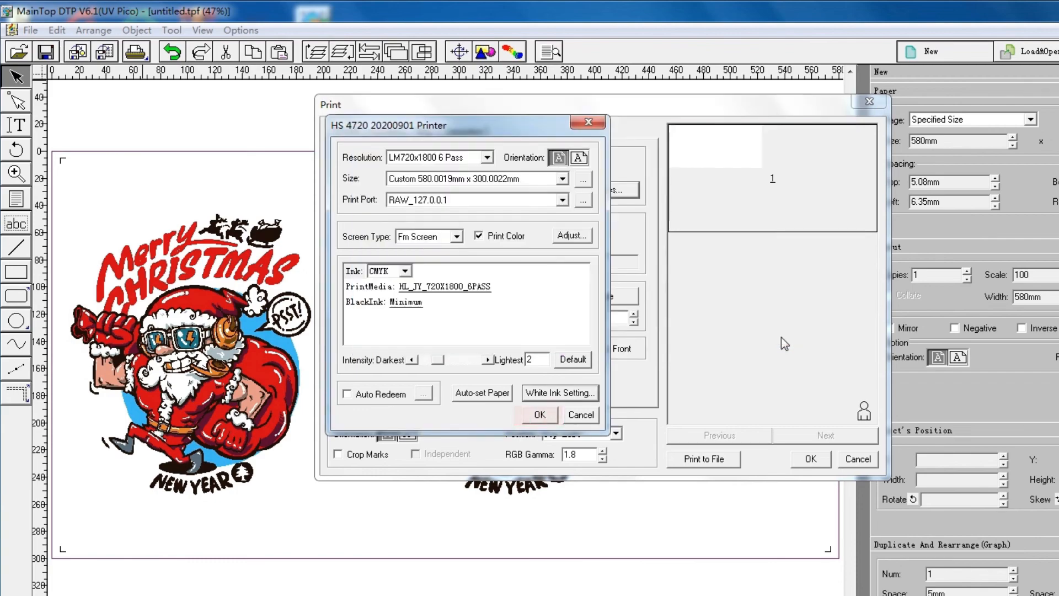
Step: Confirm printer properties and send the mirrored untitled.tpf job to the printer
left_click(539, 415)
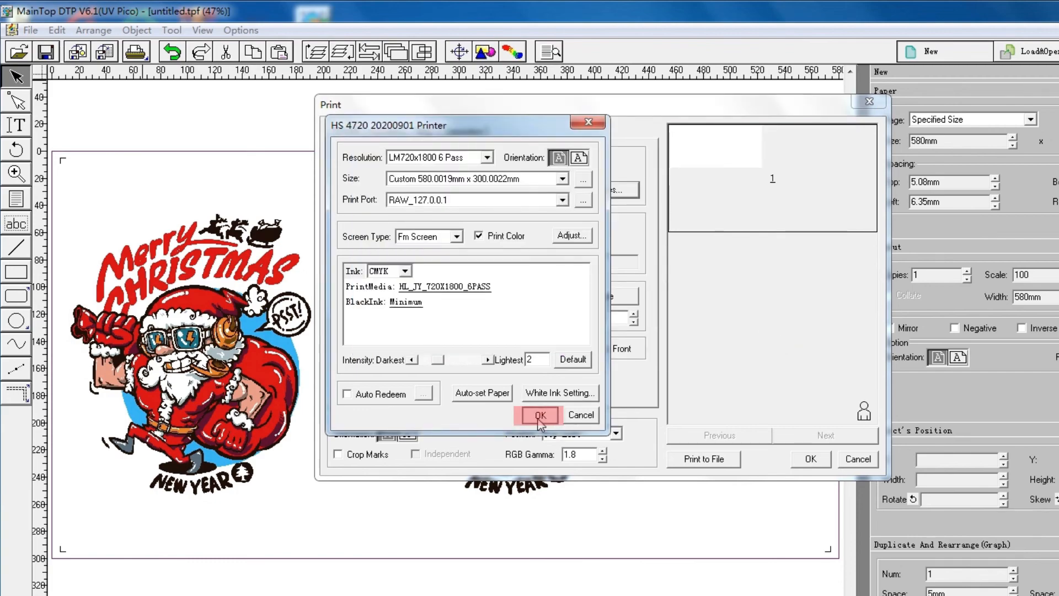
left_click(539, 414)
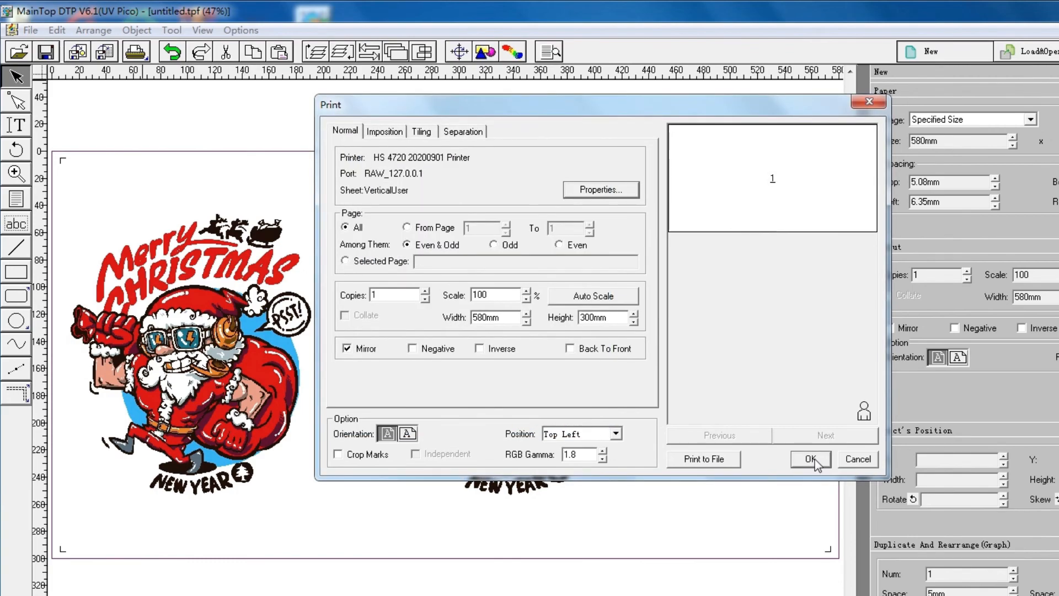
left_click(811, 459)
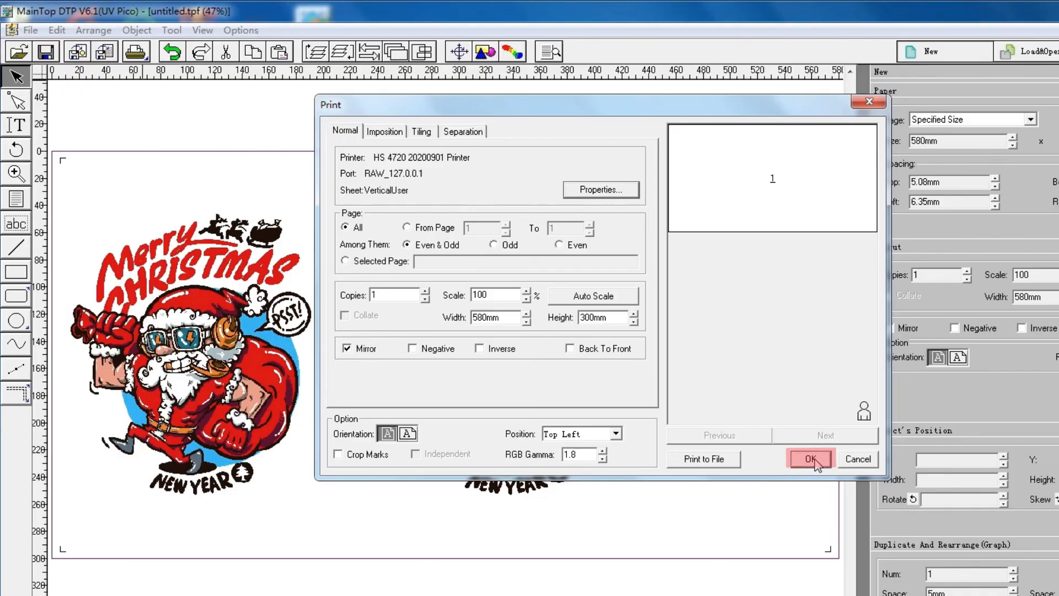
left_click(810, 459)
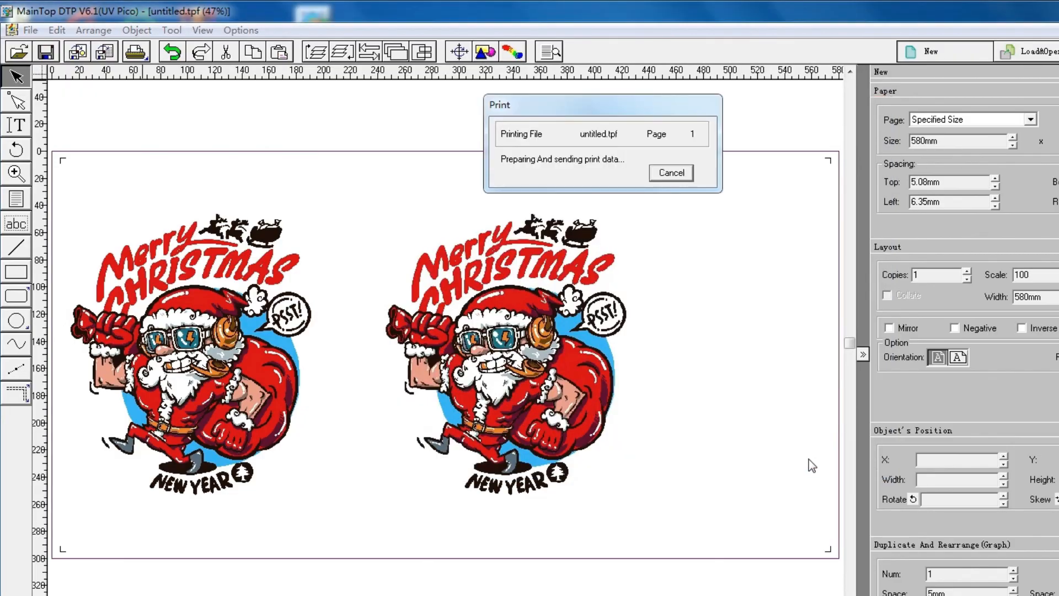